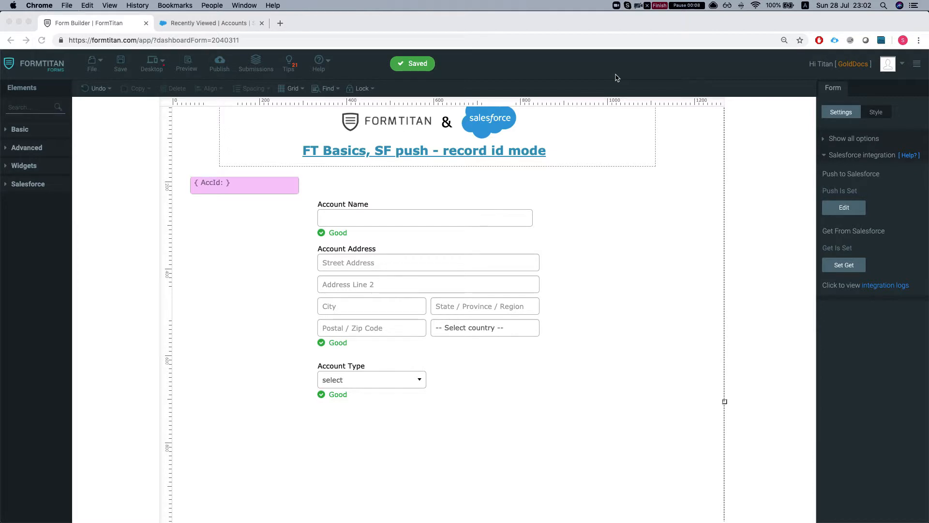
Step: Open the Push to Salesforce setup showing the authenticated Salesforce production connection
scroll("down", 3)
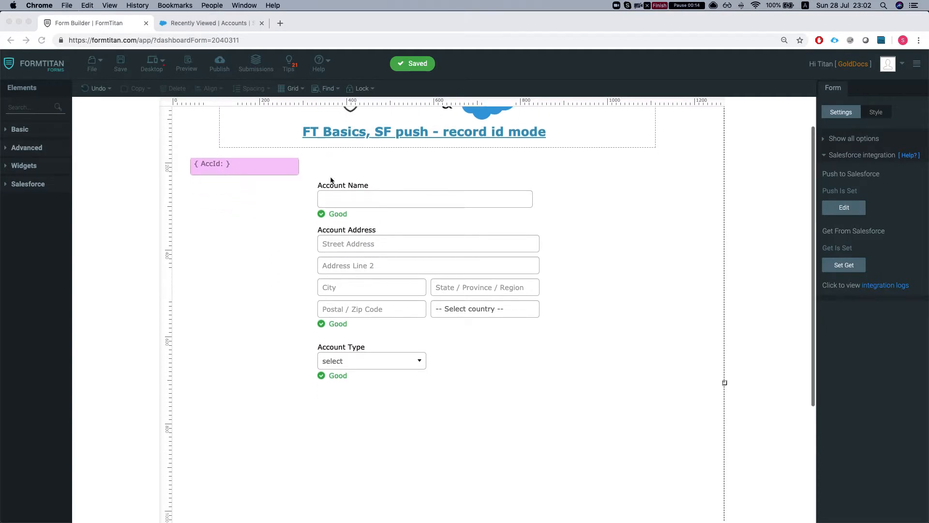
mouse_move(785, 222)
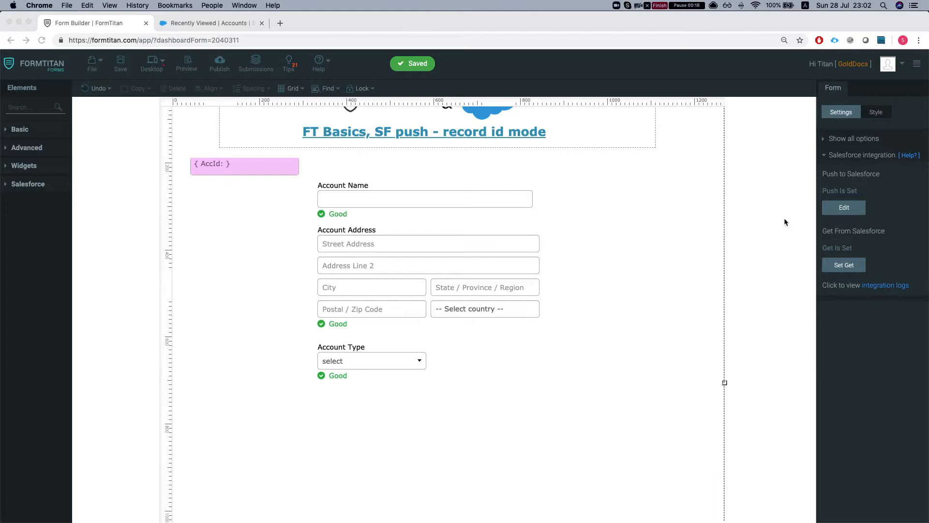
left_click(843, 265)
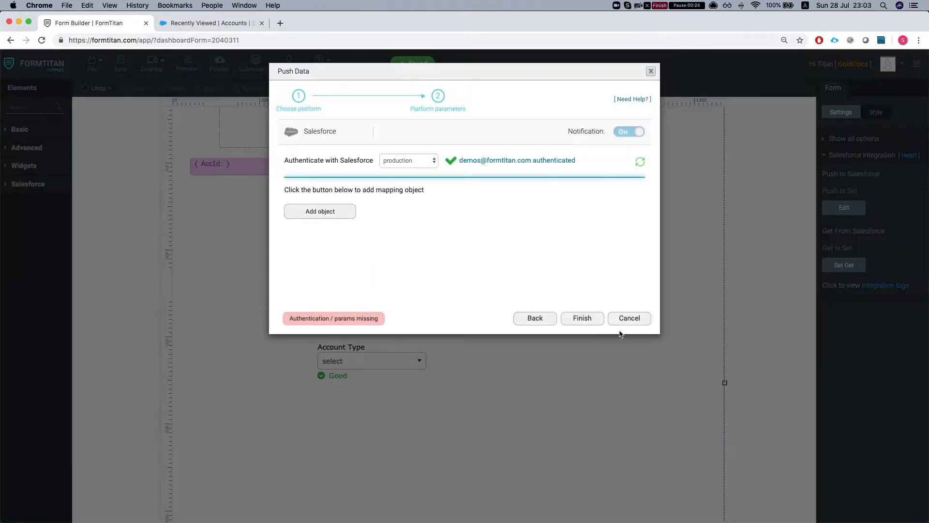
Step: Add an Account mapping object commented 'update the acc', custom-button enabled, with action Update
left_click(628, 318)
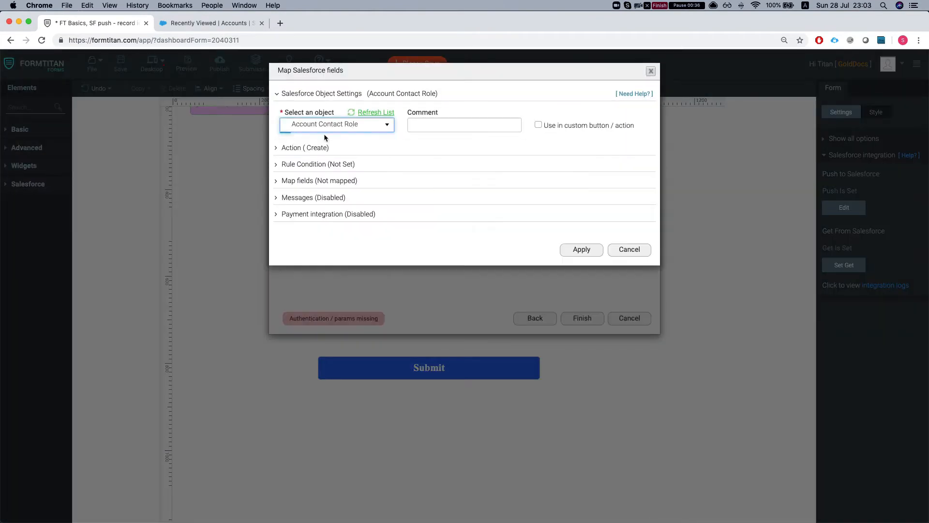
left_click(337, 124)
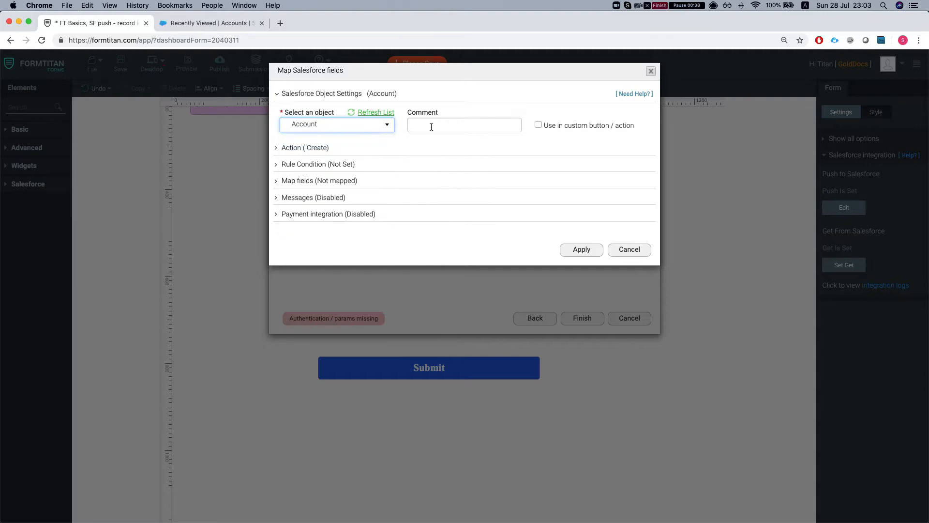
type("update the acc")
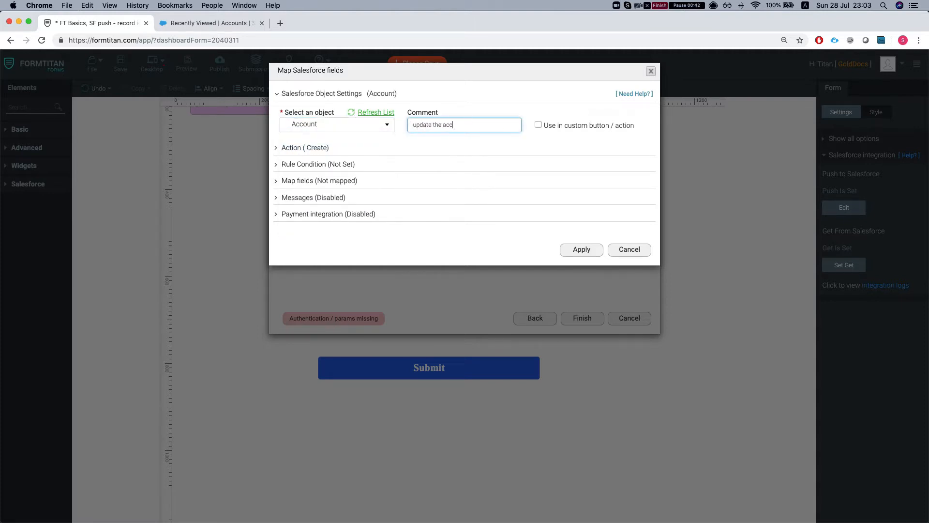
left_click(538, 124)
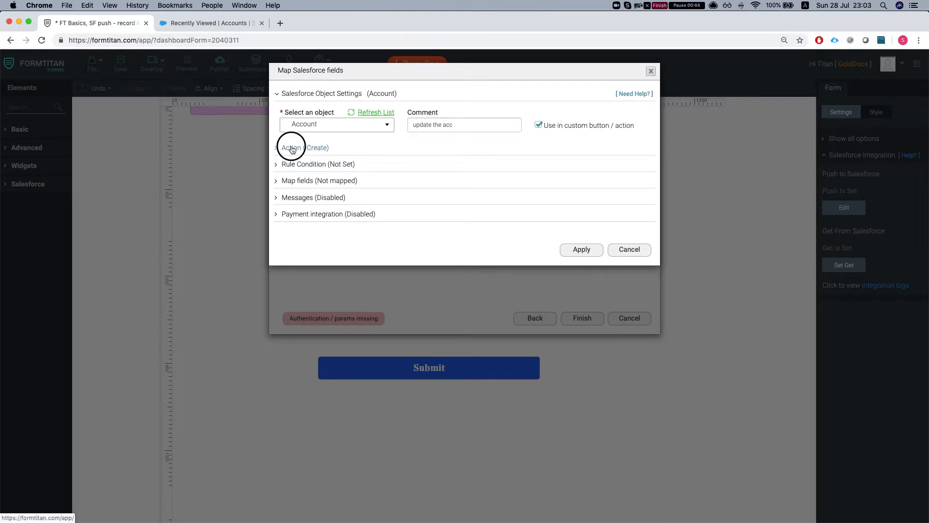
left_click(291, 148)
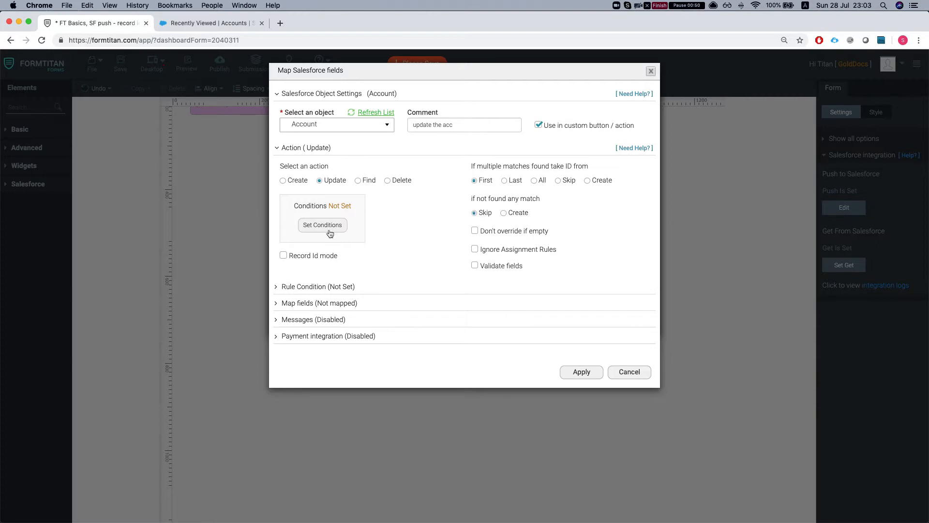
Step: Set the update condition so Salesforce Account ID equals the form's AccId field
left_click(322, 224)
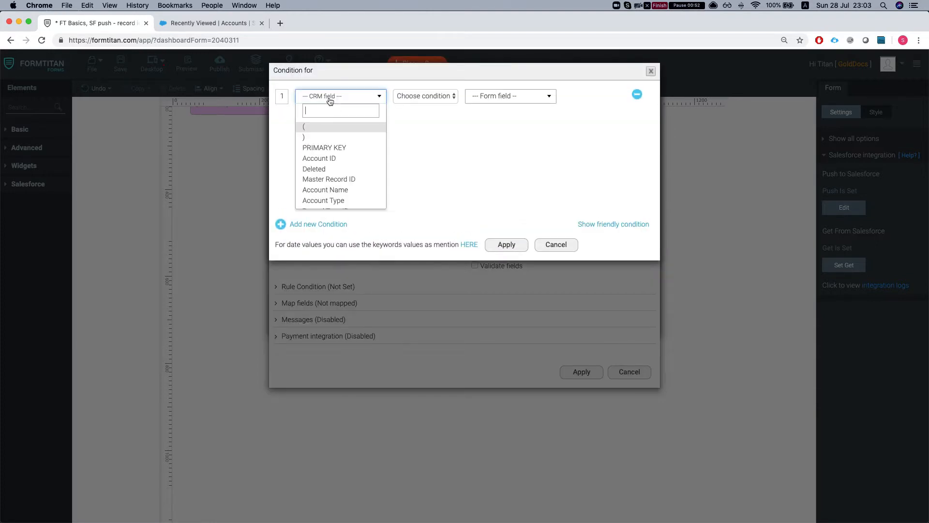
left_click(319, 159)
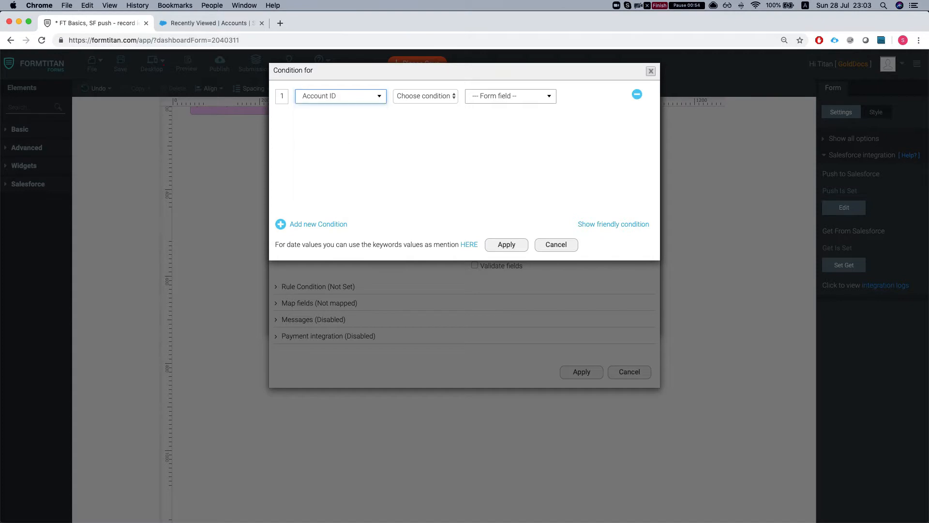
left_click(425, 96)
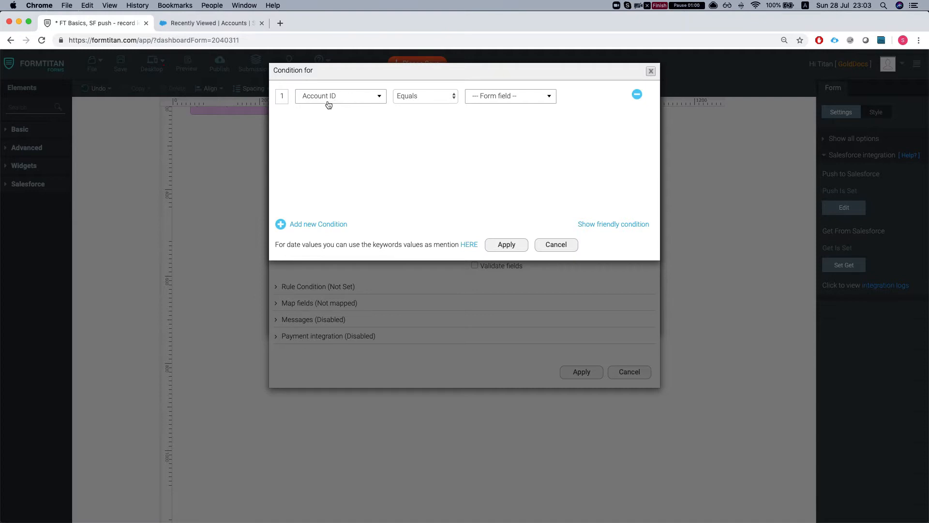
left_click(510, 96)
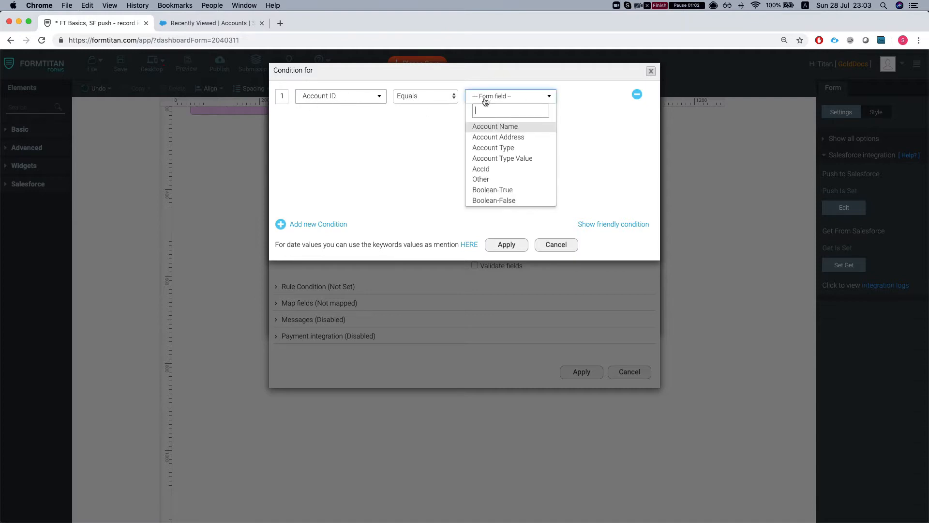
left_click(481, 169)
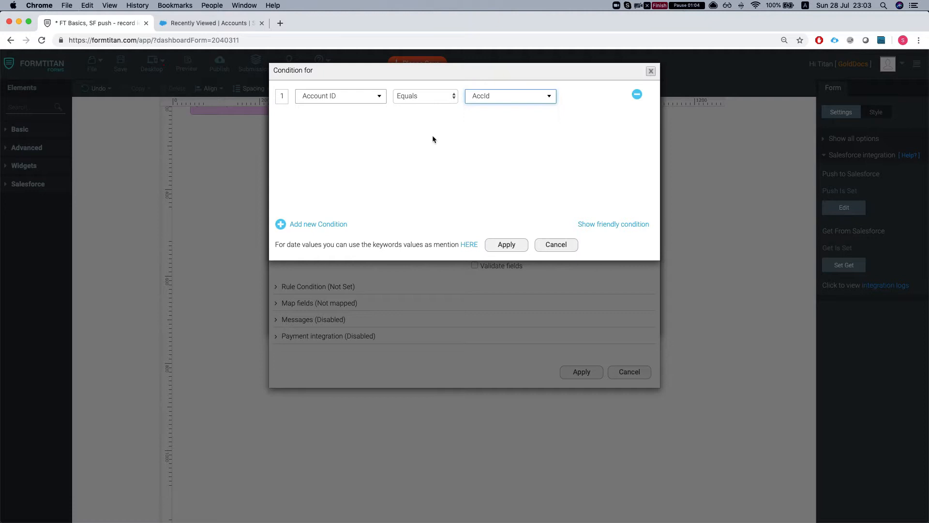
mouse_move(416, 182)
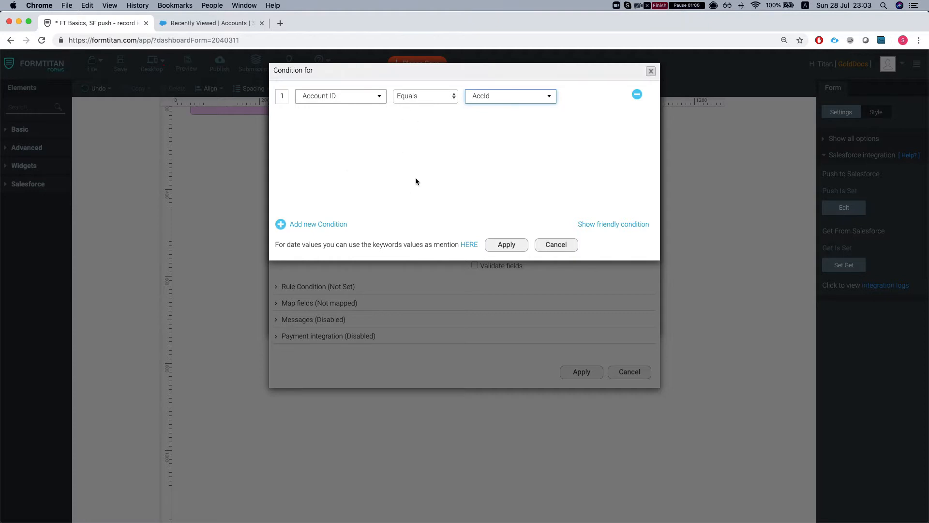
mouse_move(341, 120)
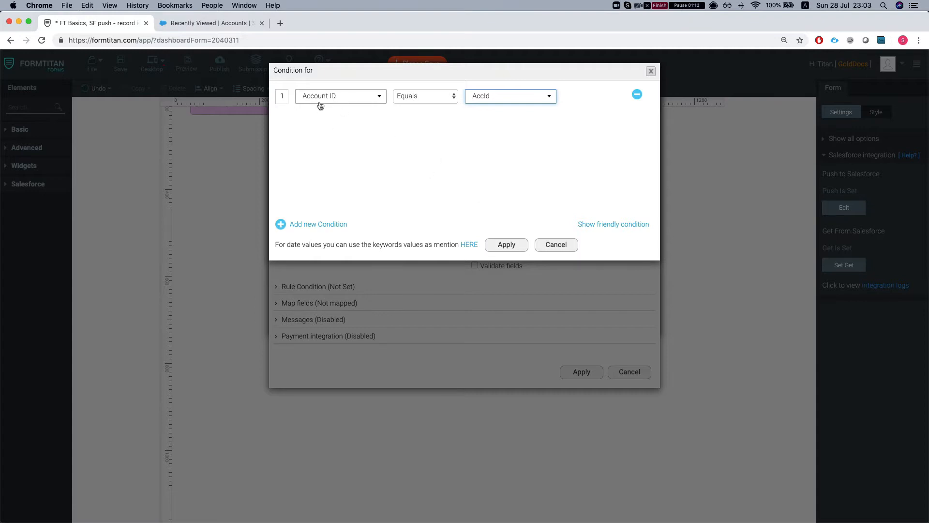
mouse_move(335, 113)
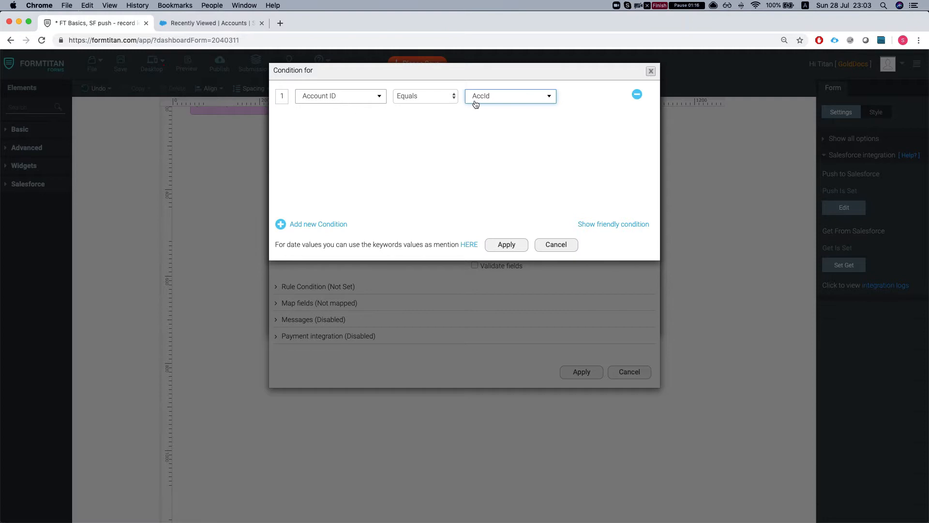
left_click(506, 244)
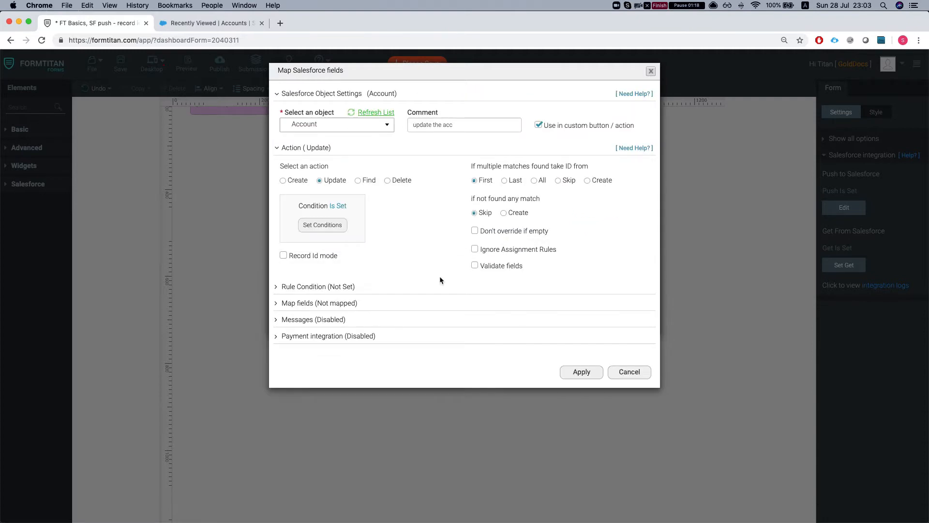
Step: Map Salesforce Account Type to the form's Account Type field
left_click(319, 303)
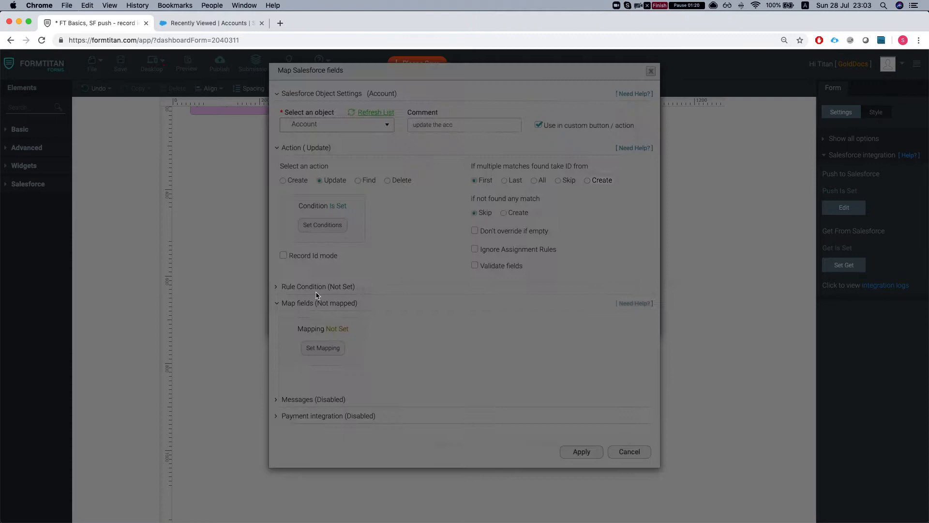
left_click(322, 348)
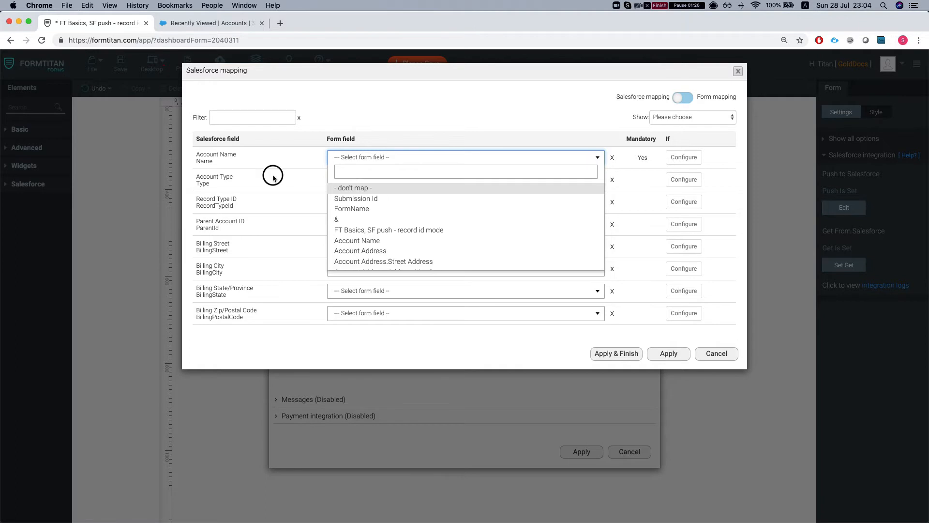
type("ryoe")
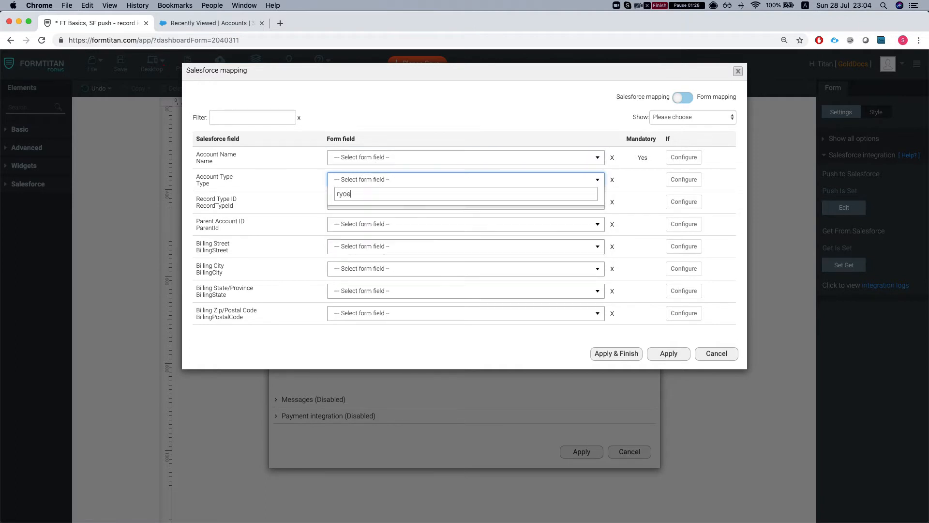
type("type")
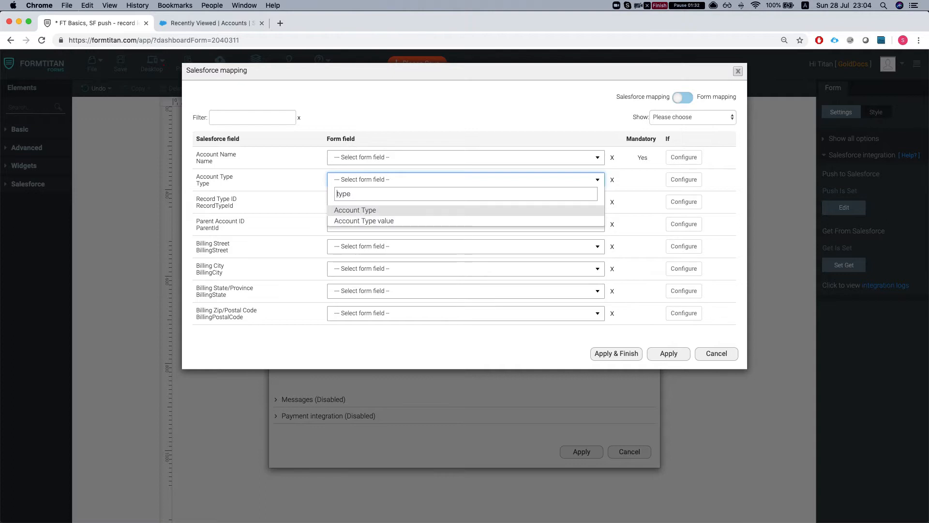
left_click(364, 221)
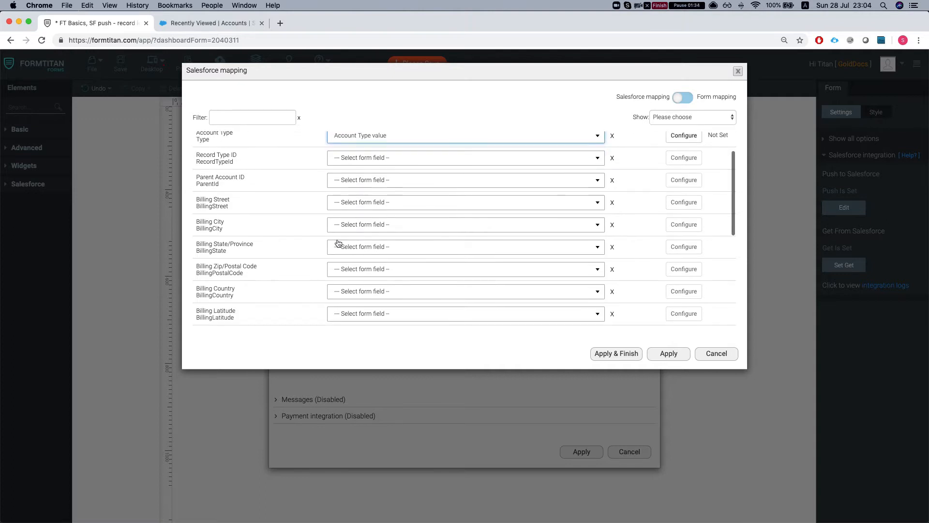
Step: Map Salesforce Account Name to the form's Account Name field and apply the mapping
scroll("down", 3)
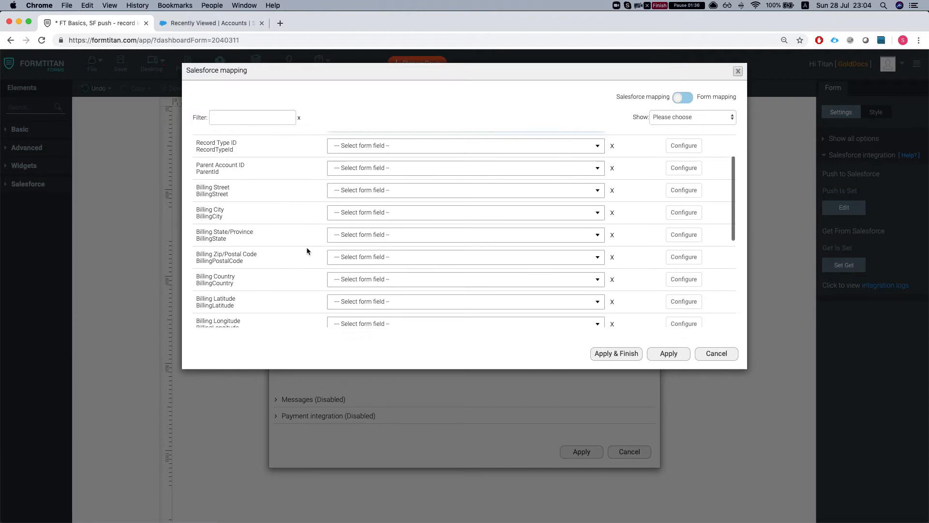
left_click(465, 155)
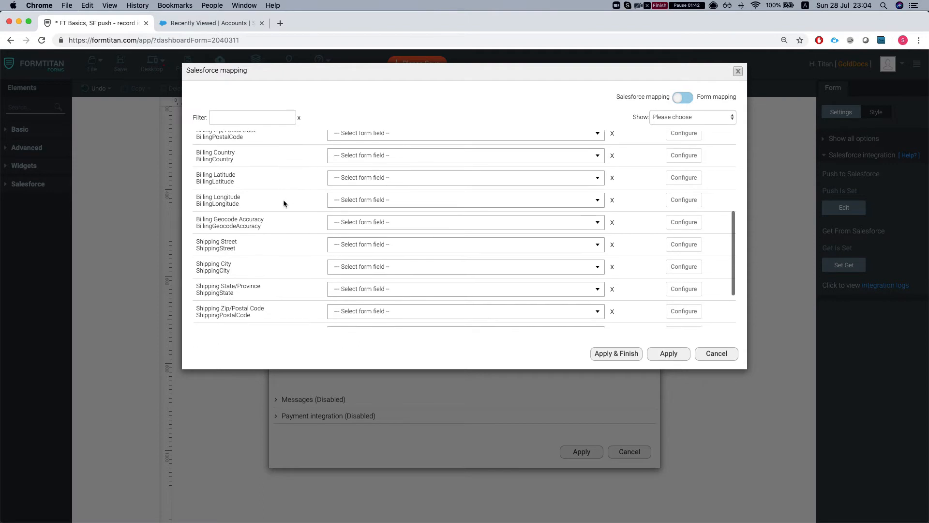
scroll("down", 3)
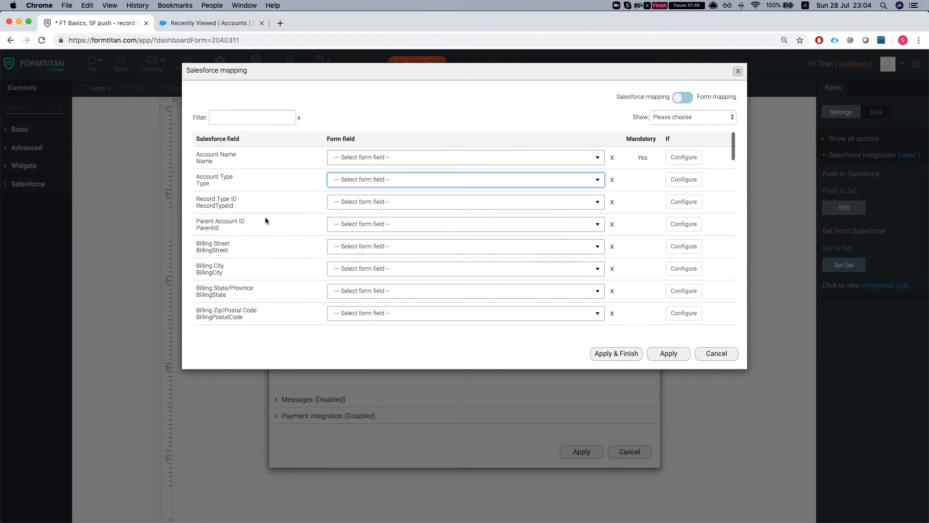
type("bname")
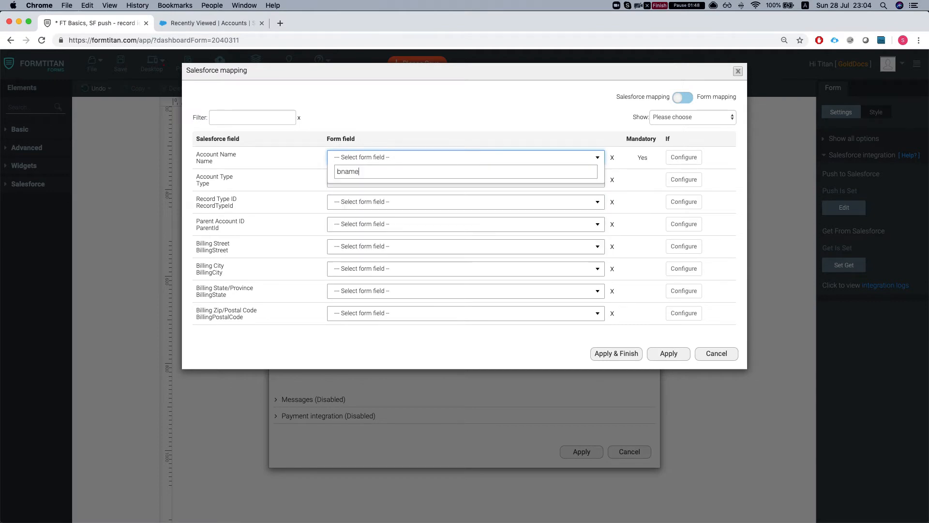
type("name")
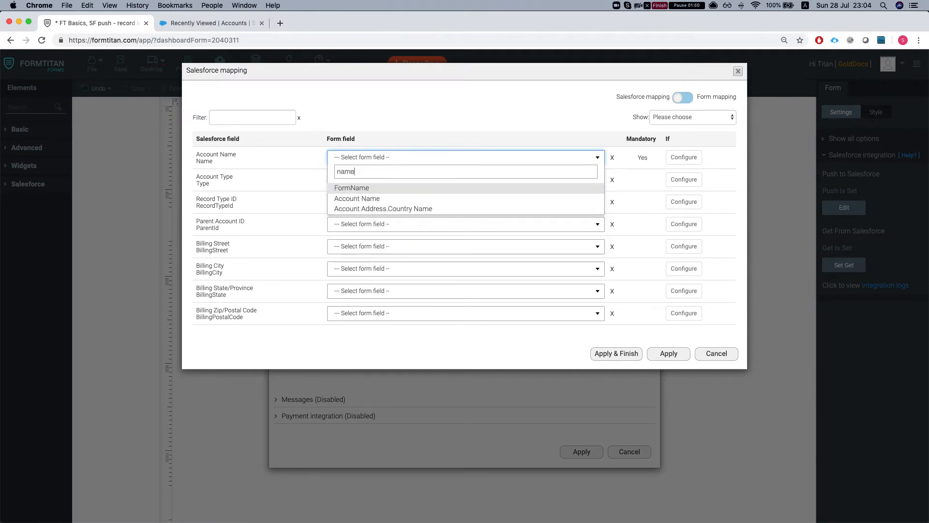
left_click(357, 198)
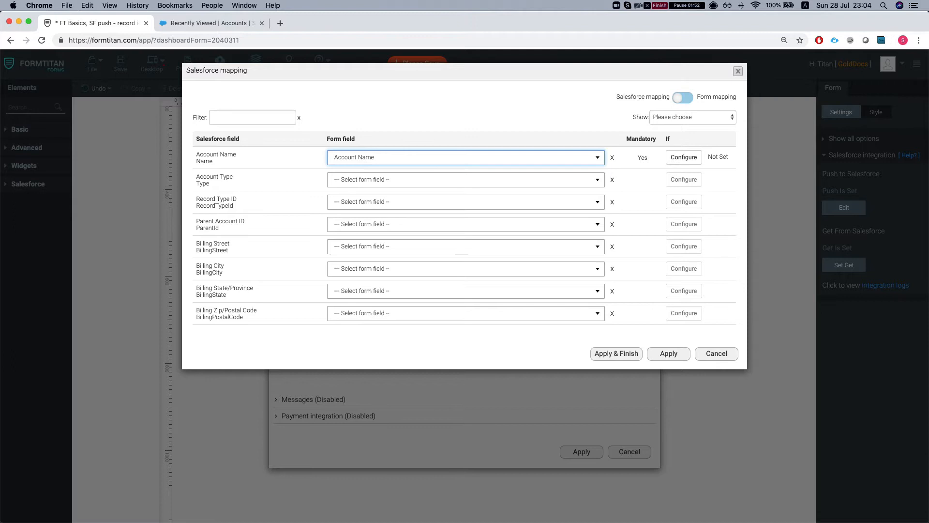
mouse_move(615, 369)
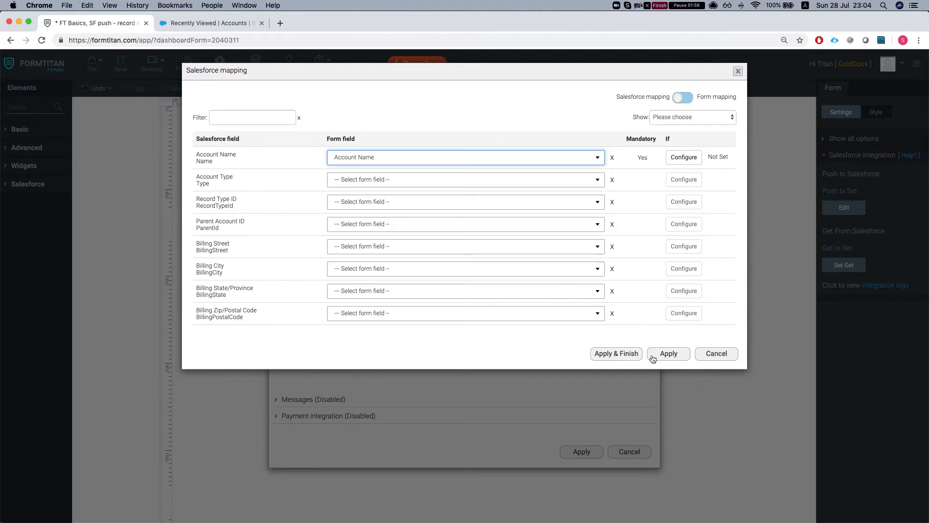
left_click(668, 354)
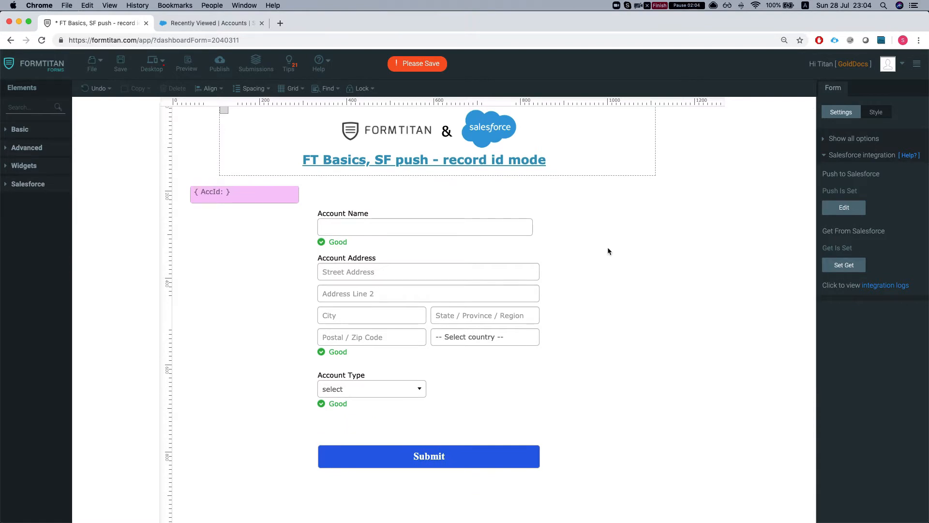
Step: Reopen the push setup and return to the overview listing the Account (update) object
left_click(844, 264)
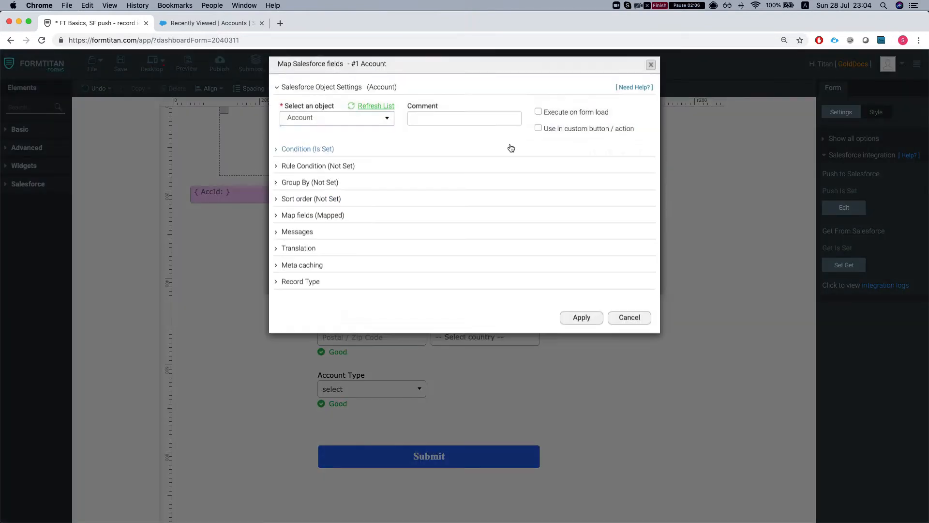
left_click(313, 214)
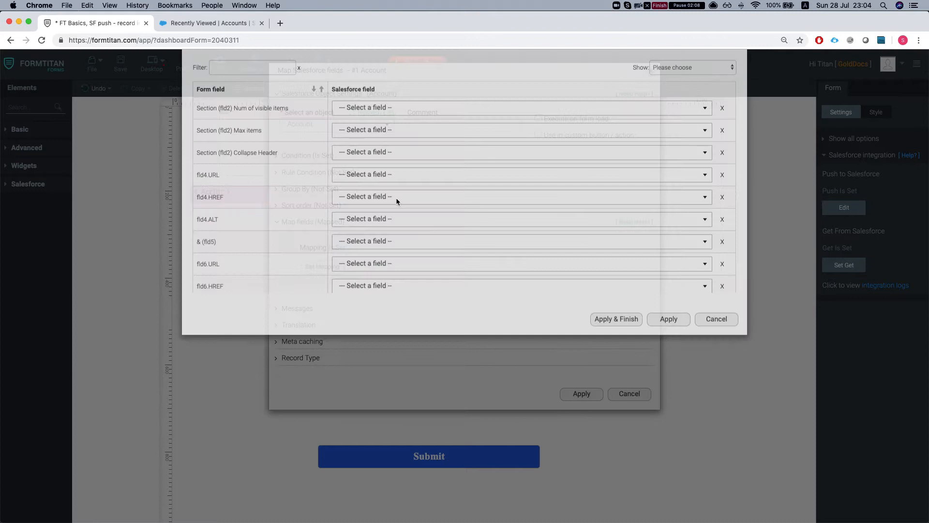
left_click(691, 99)
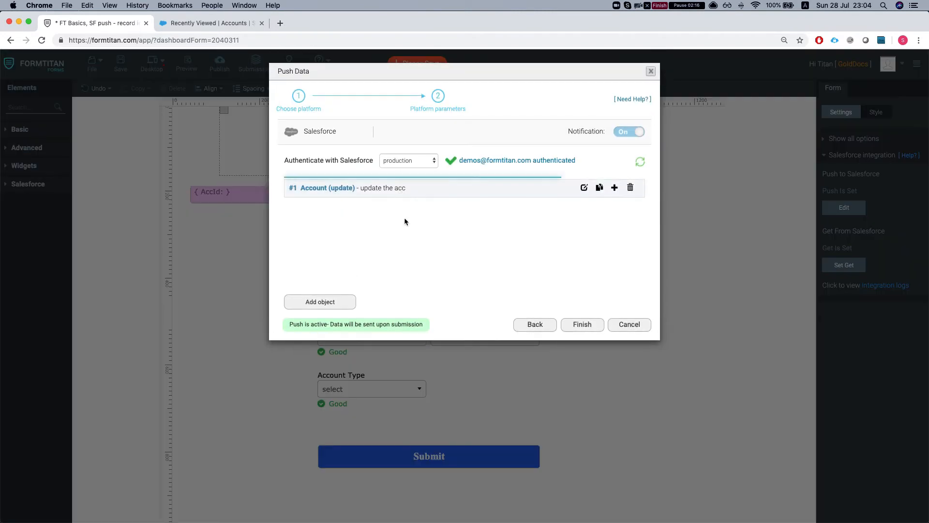
Step: Map Billing Street to Account Address.Street Address and Billing City to Account Address.City
left_click(583, 187)
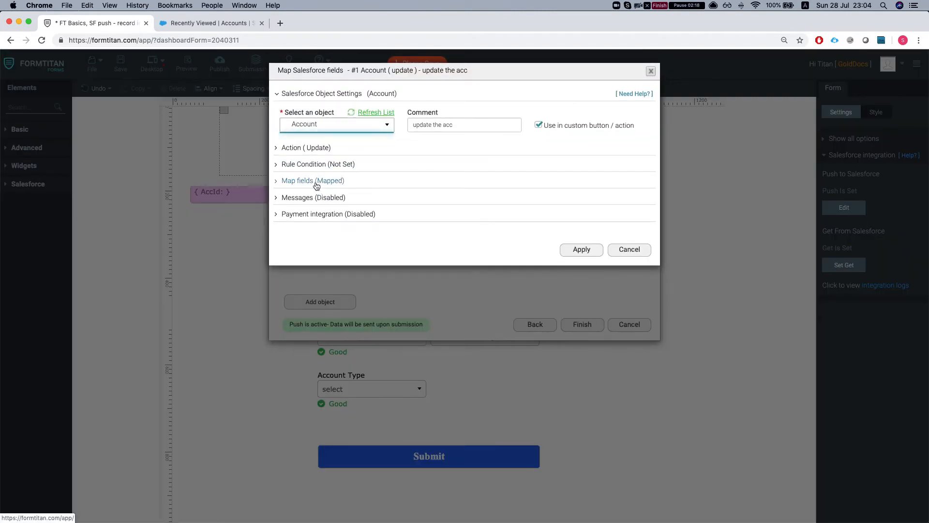
left_click(312, 180)
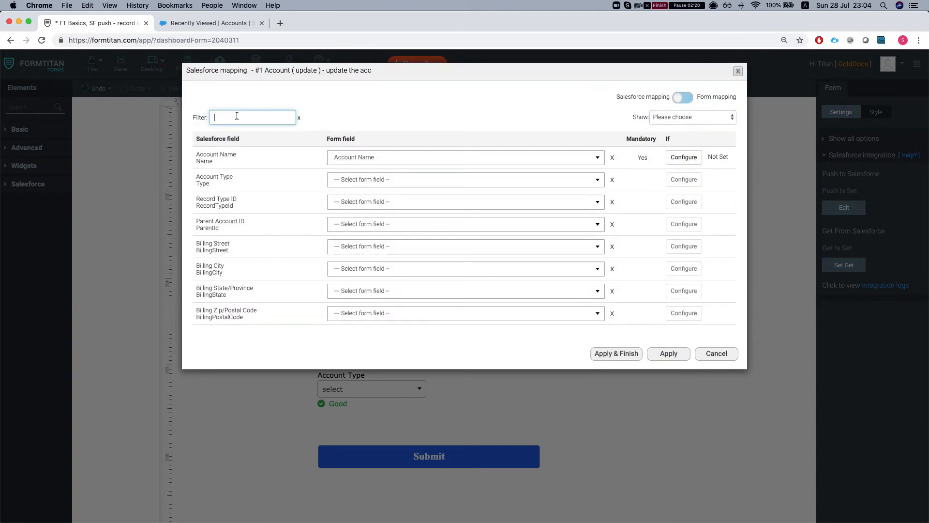
type("bill")
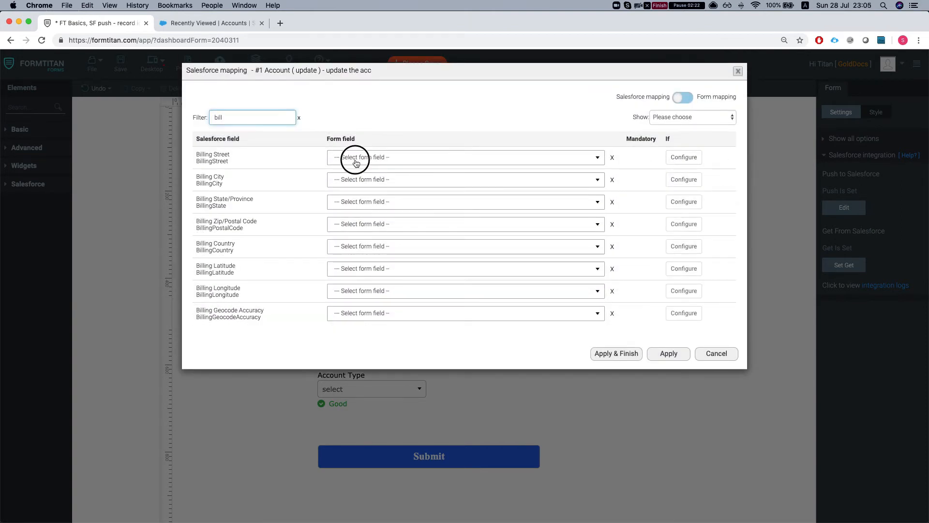
type("street Address")
type("c")
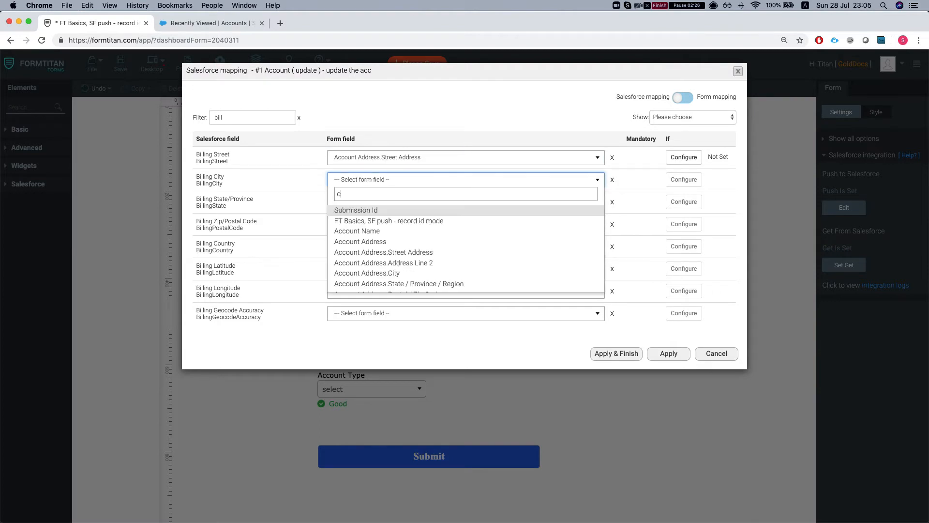
left_click(366, 272)
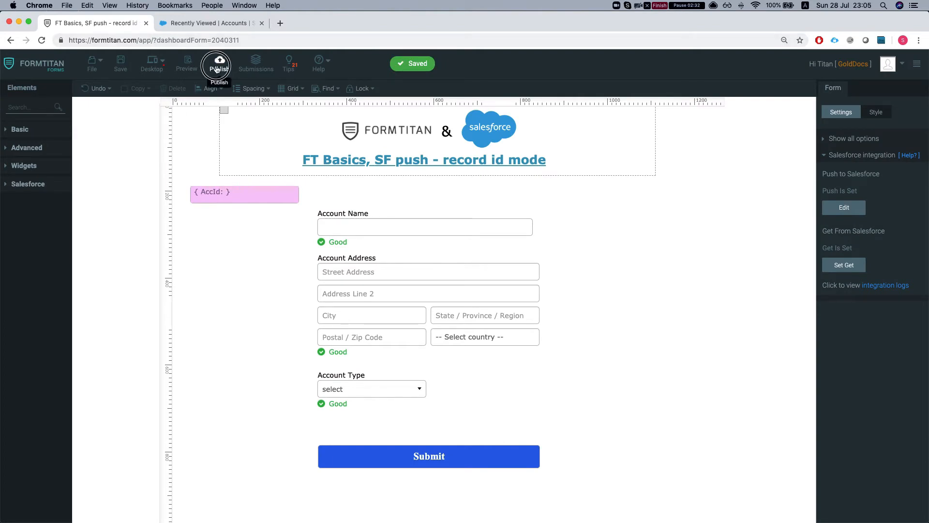
Step: Publish the form, view its URL, and close the publish dialog
left_click(219, 61)
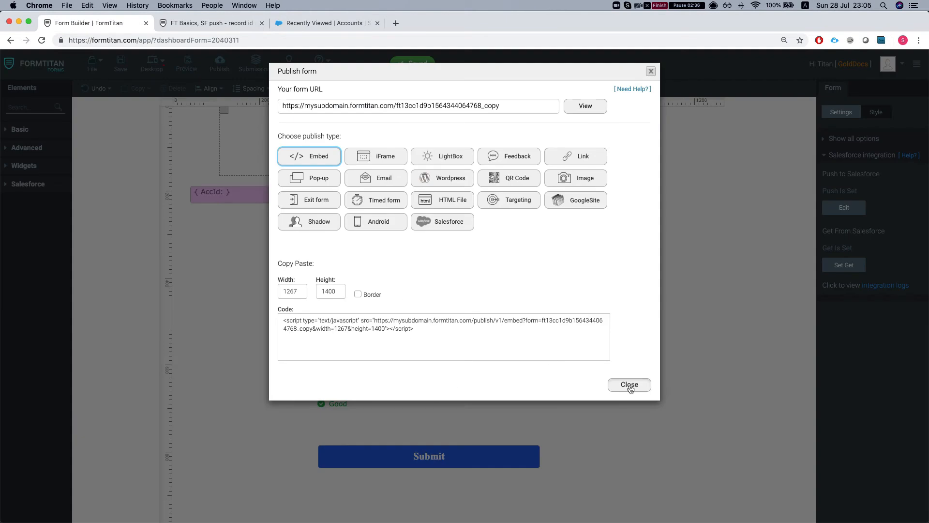
left_click(629, 383)
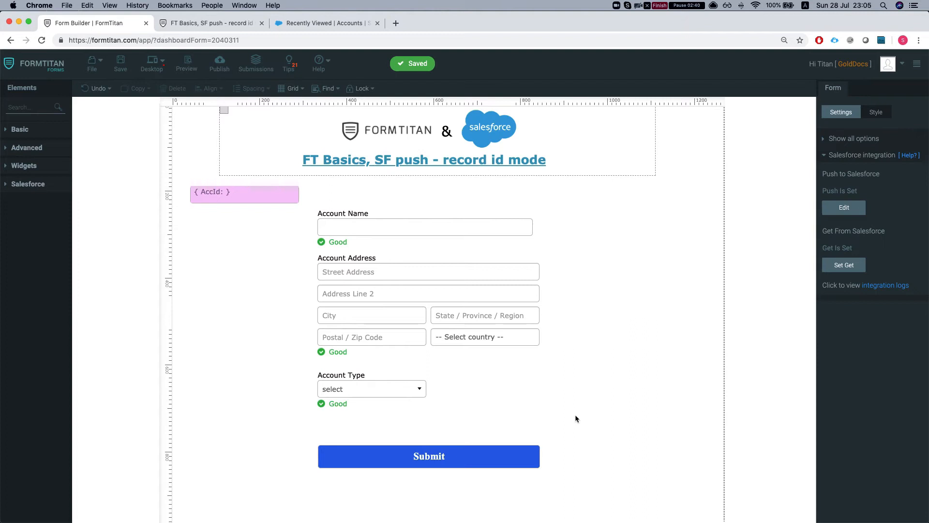
Step: Make the Submit button run the Account (update) Salesforce action, save, and relabel it Update
left_click(428, 456)
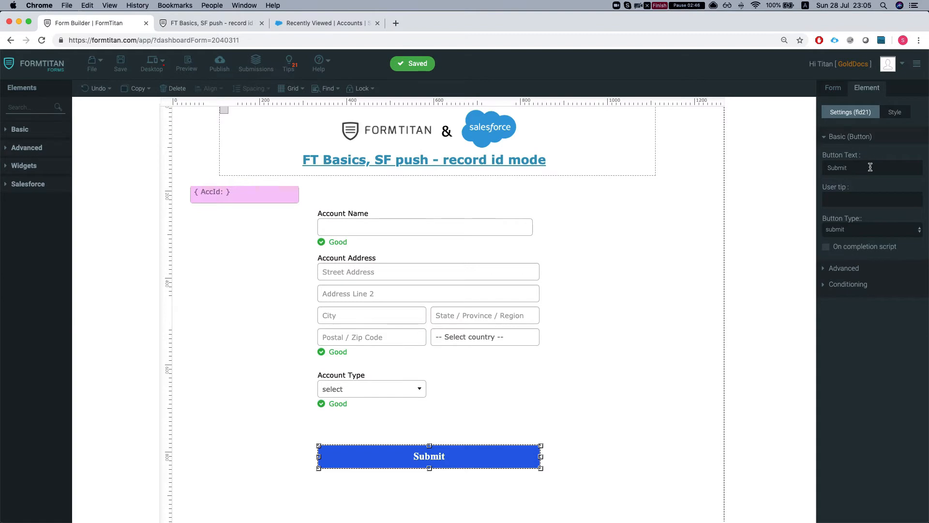
left_click(869, 230)
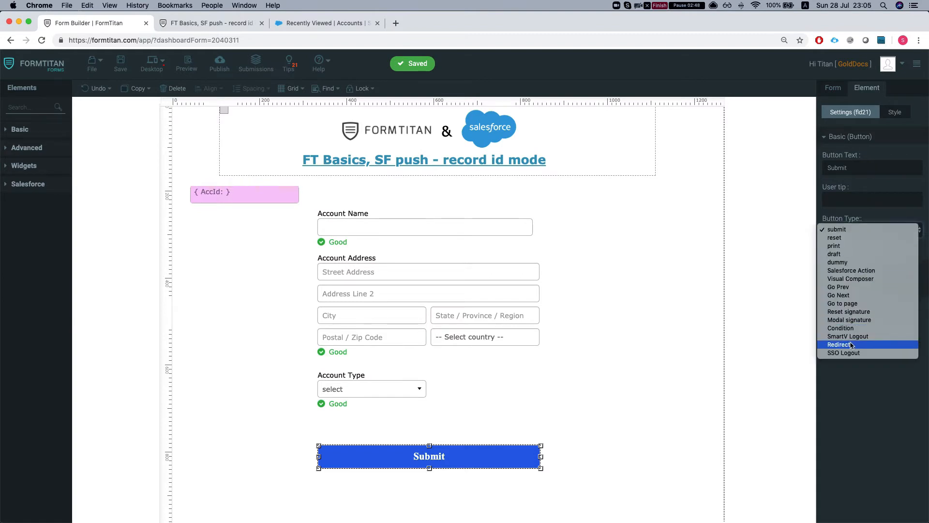
mouse_move(851, 270)
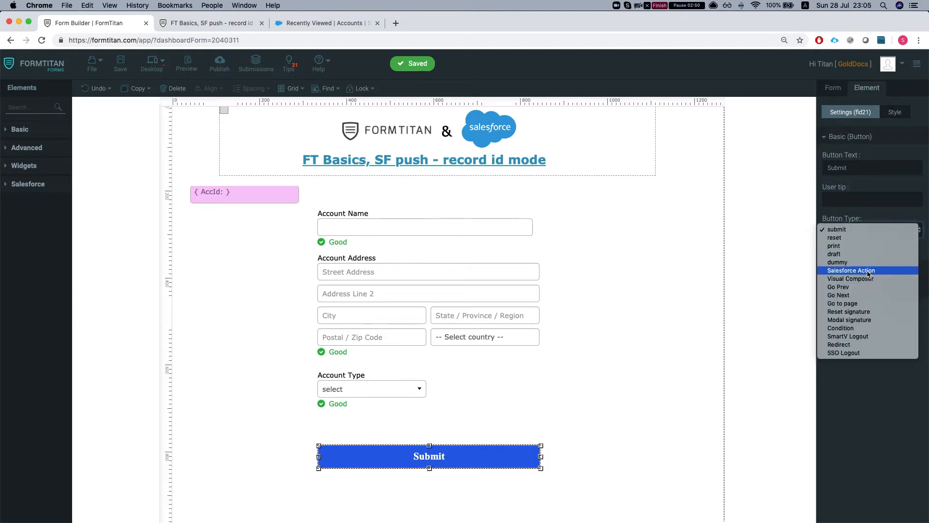
left_click(851, 270)
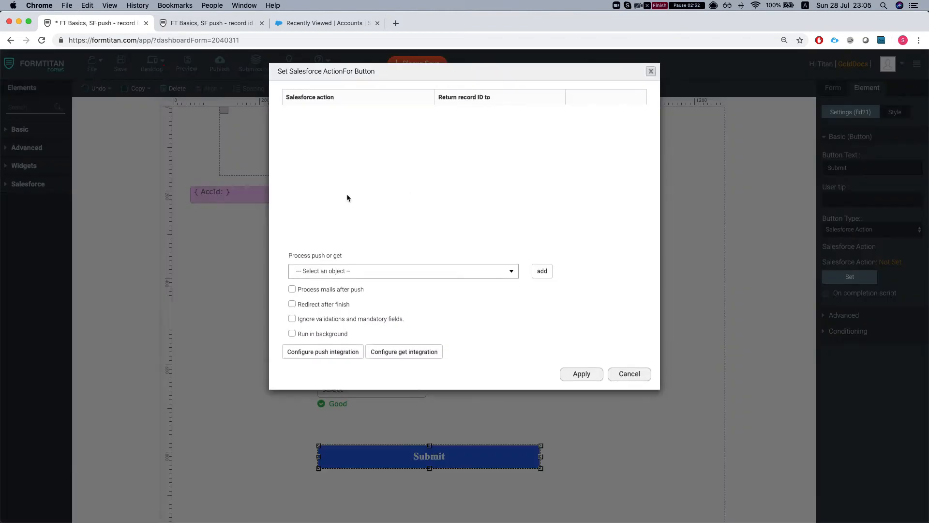
left_click(403, 271)
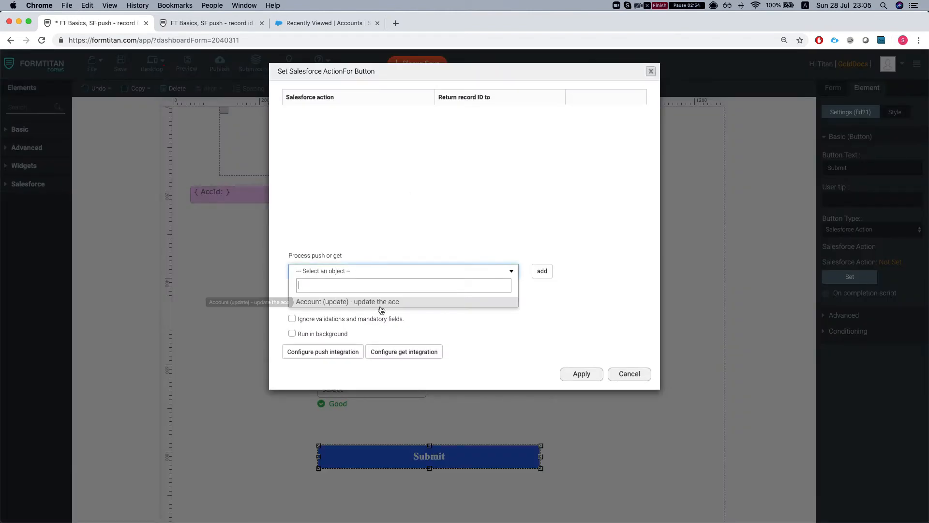
left_click(348, 301)
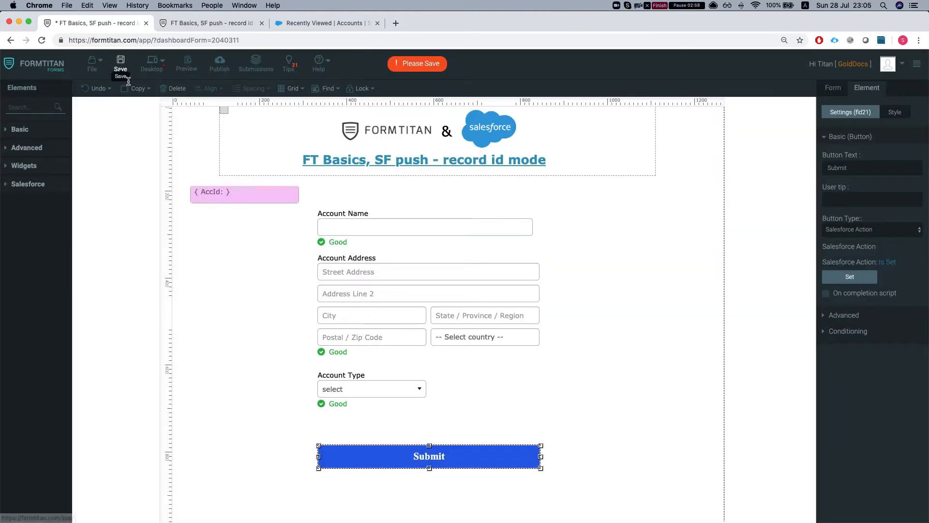
left_click(121, 63)
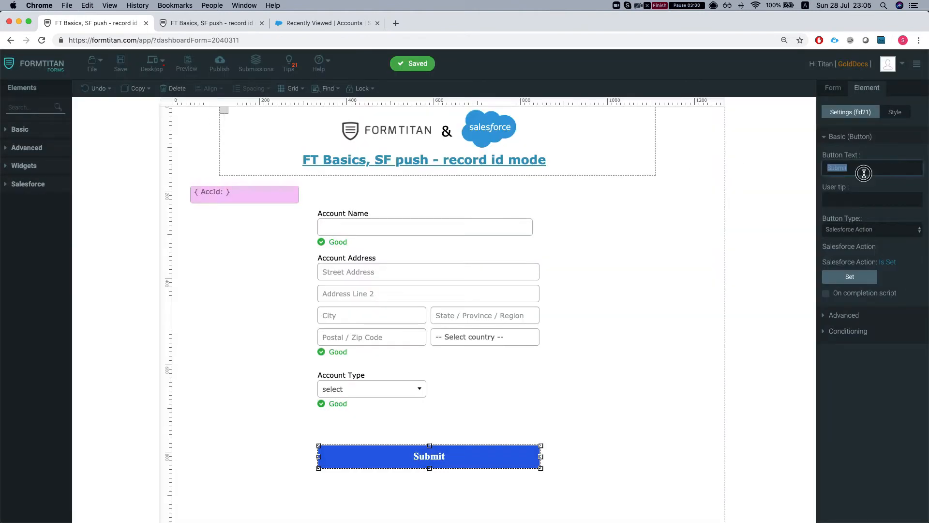
type("Update")
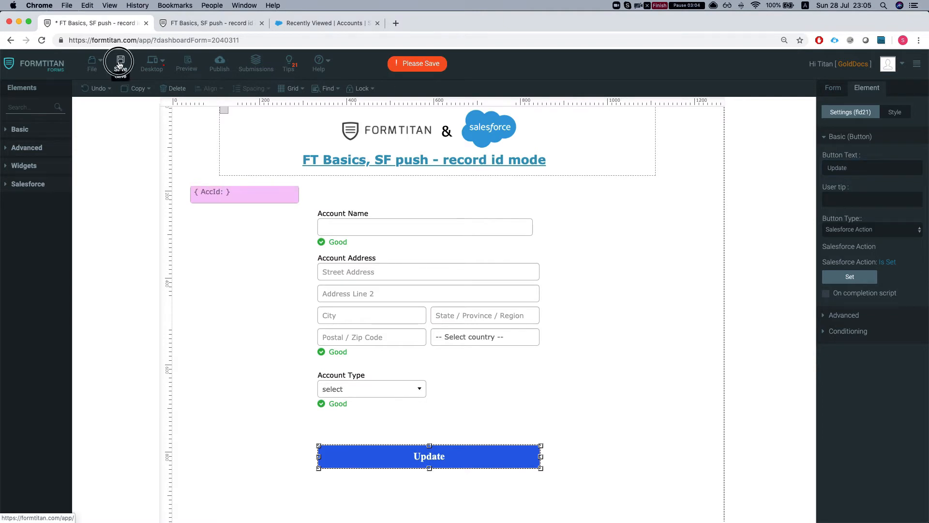
Step: Reload the live form to show the Update button and start watching its network requests
right_click(244, 218)
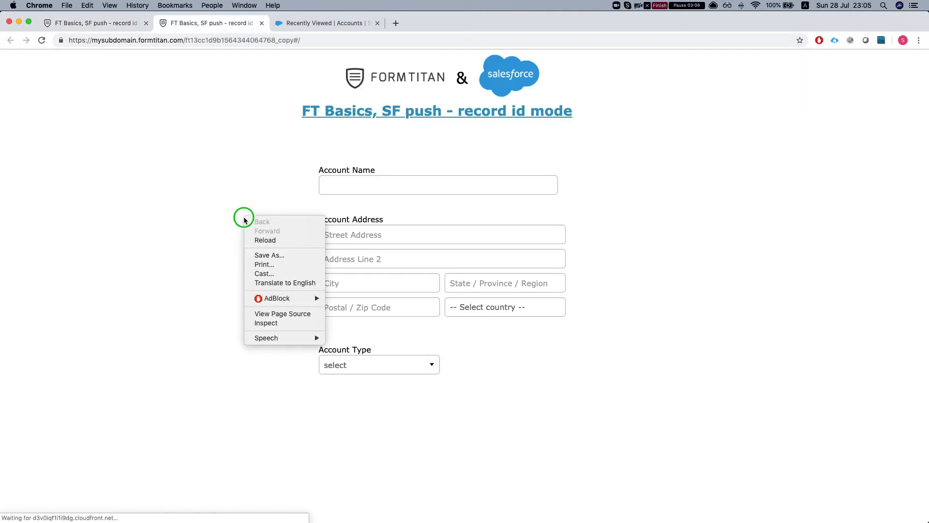
left_click(266, 322)
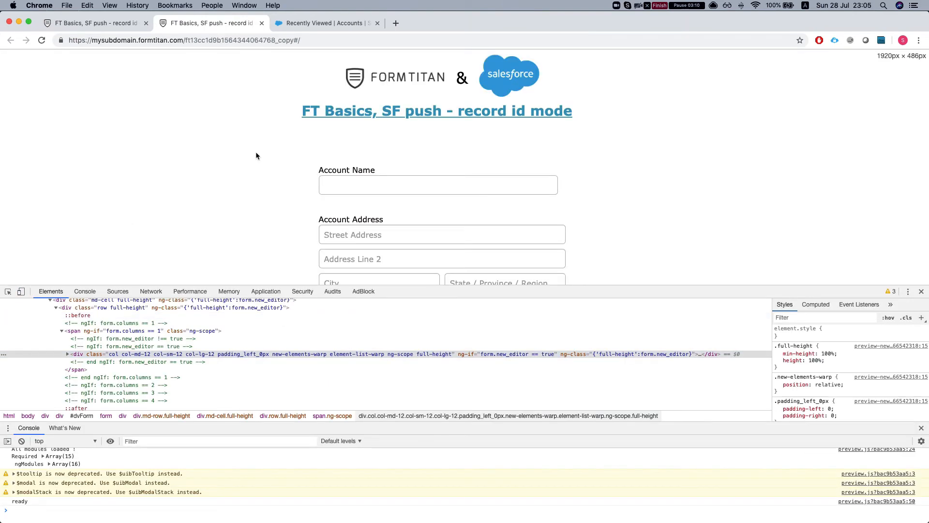
left_click(92, 23)
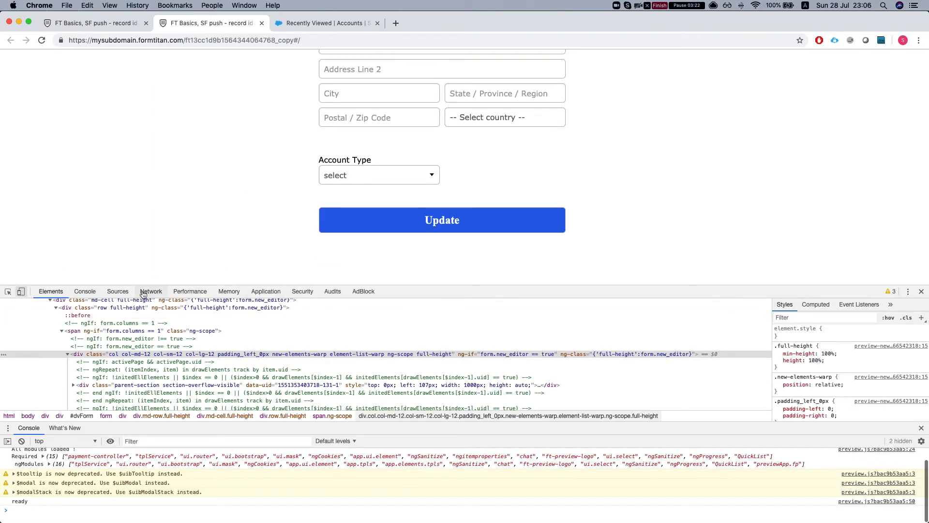
left_click(151, 291)
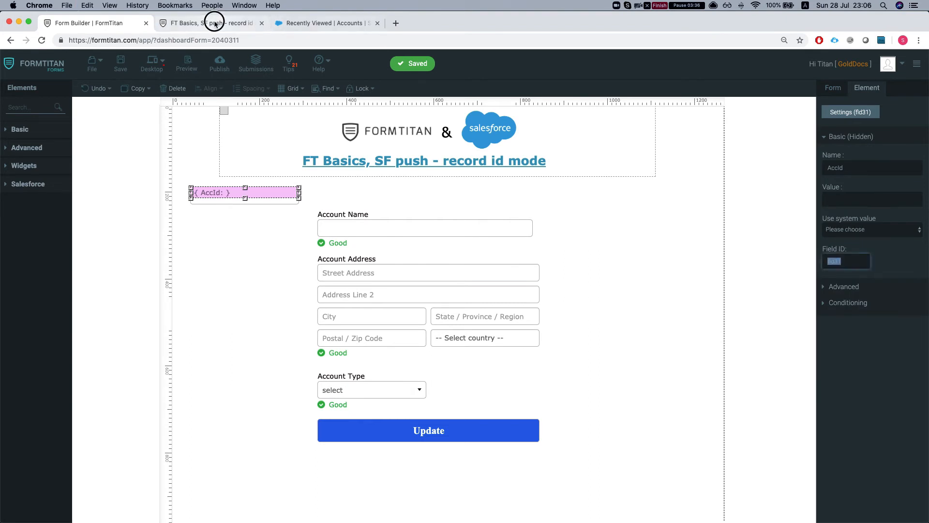
Step: Switch to the Salesforce accounts list and open the big donkey account record
left_click(207, 23)
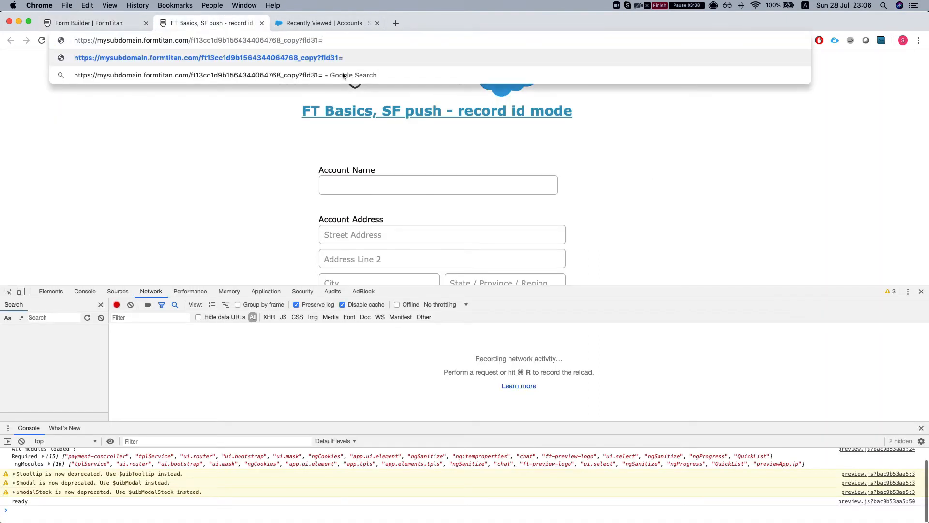
left_click(325, 24)
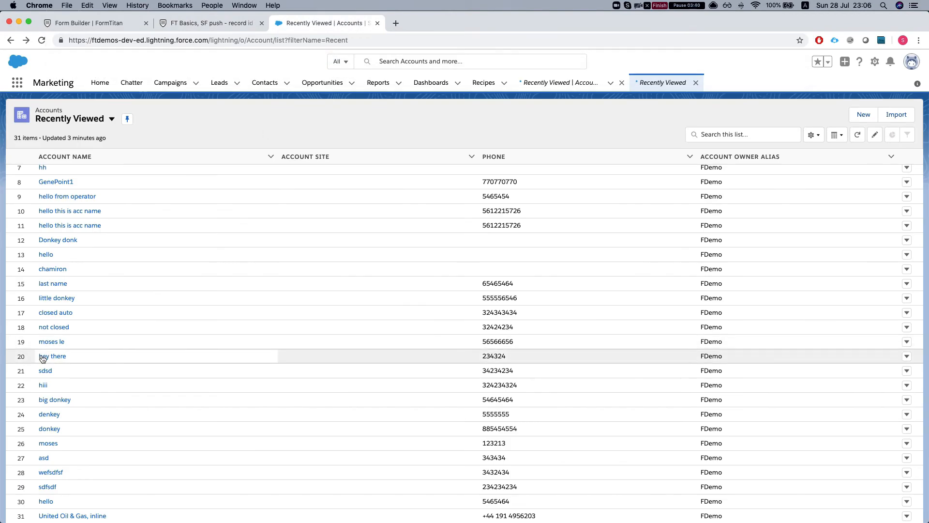
left_click(54, 399)
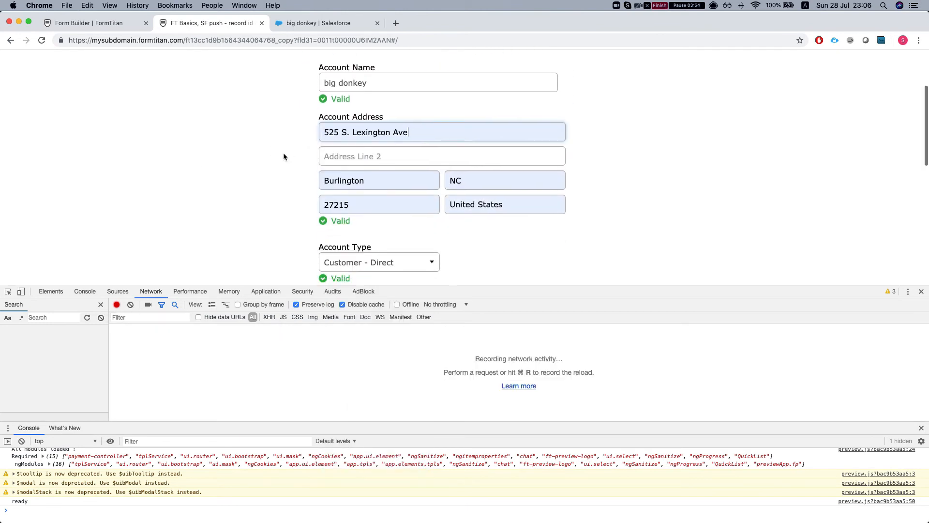
Step: Scroll down the prefilled live form and click Update to push the account to Salesforce
scroll("down", 3)
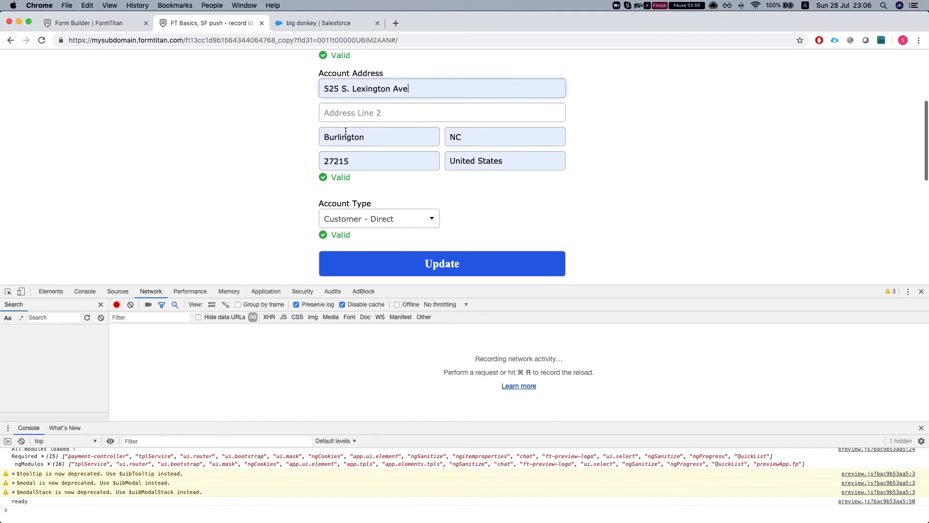
scroll("up", 3)
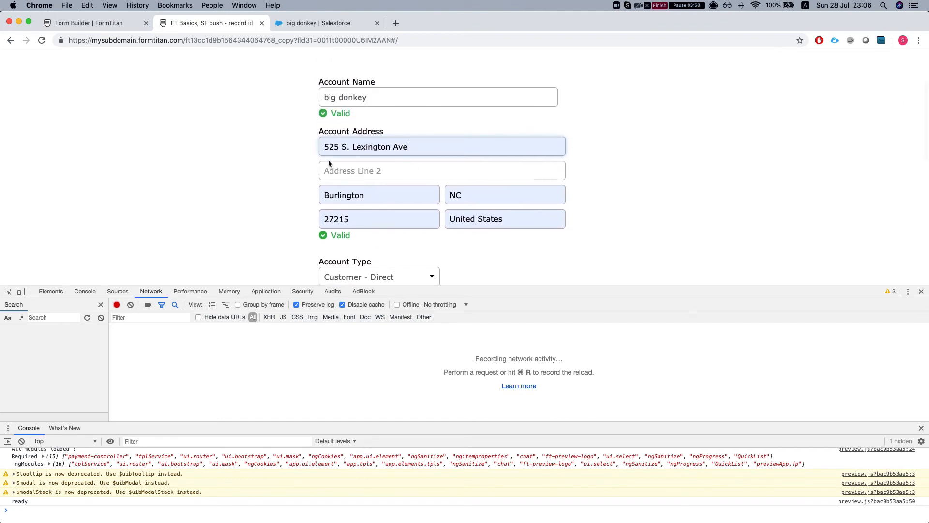
scroll("down", 3)
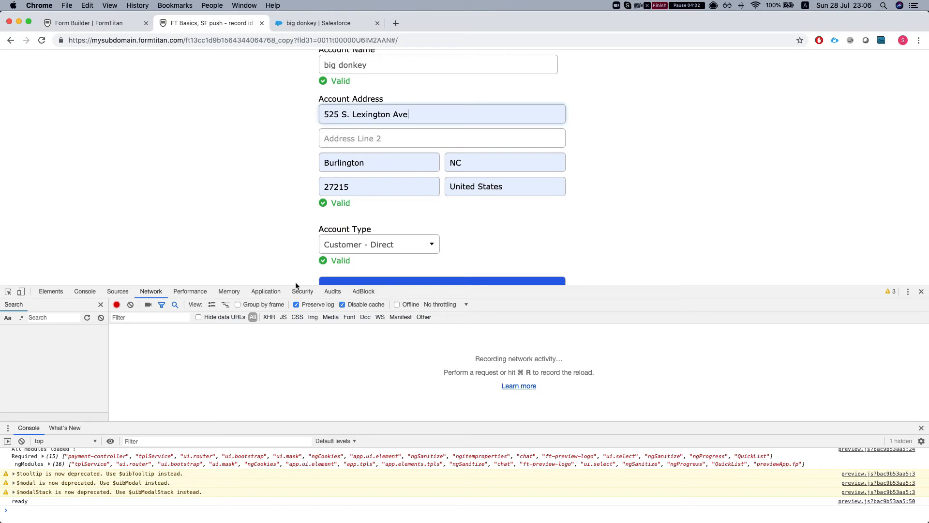
scroll("down", 3)
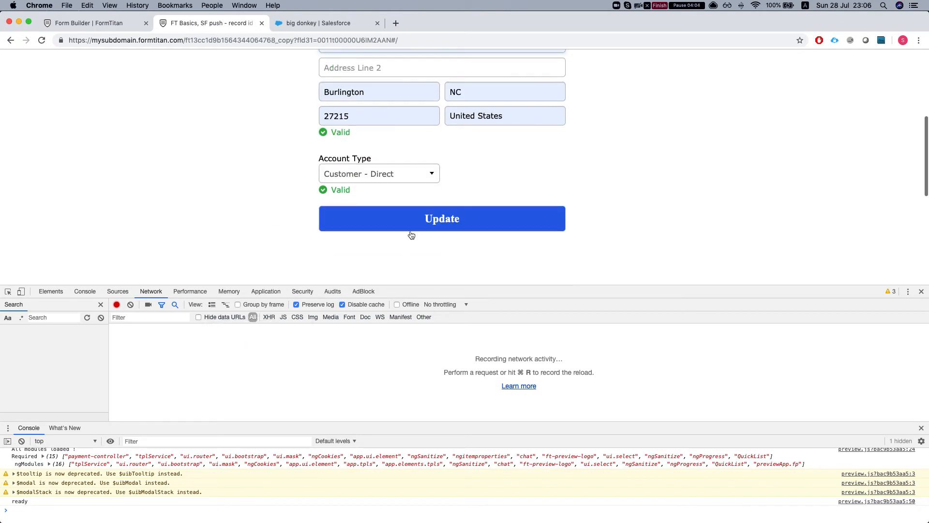
left_click(442, 219)
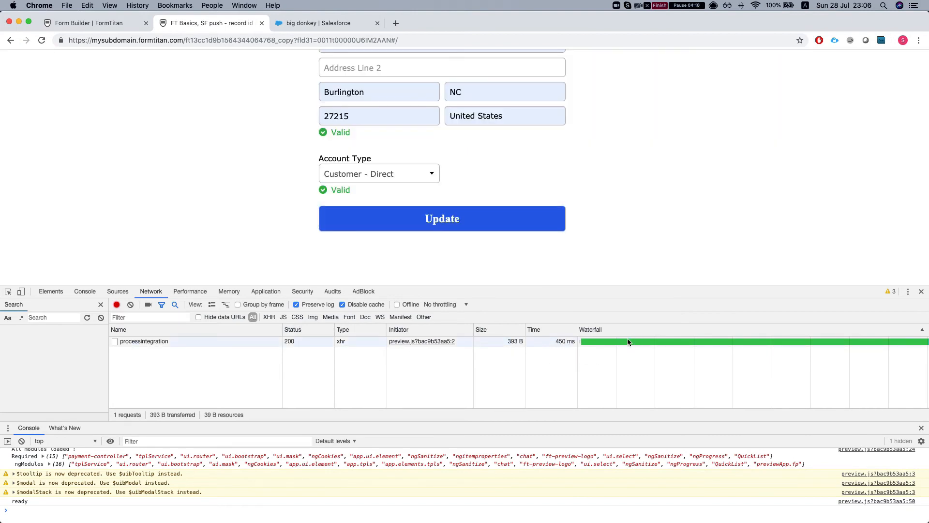
mouse_move(616, 340)
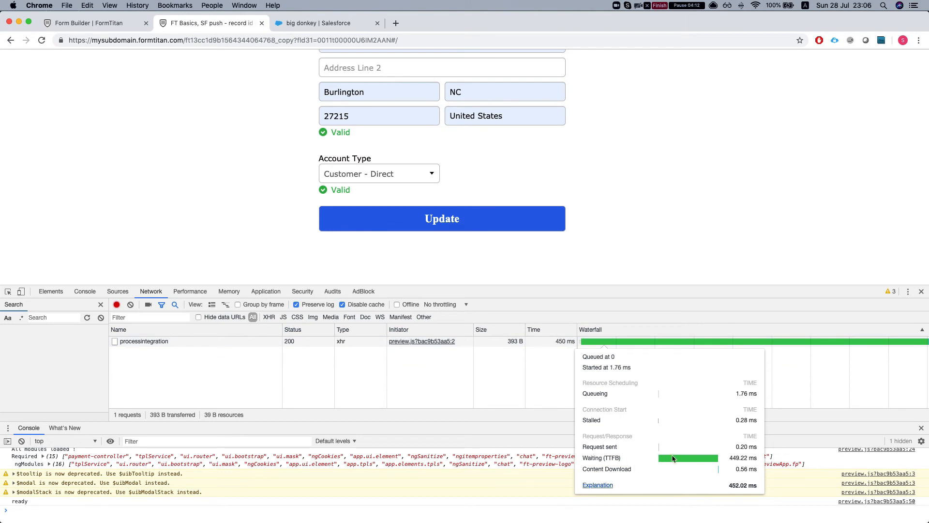
mouse_move(674, 411)
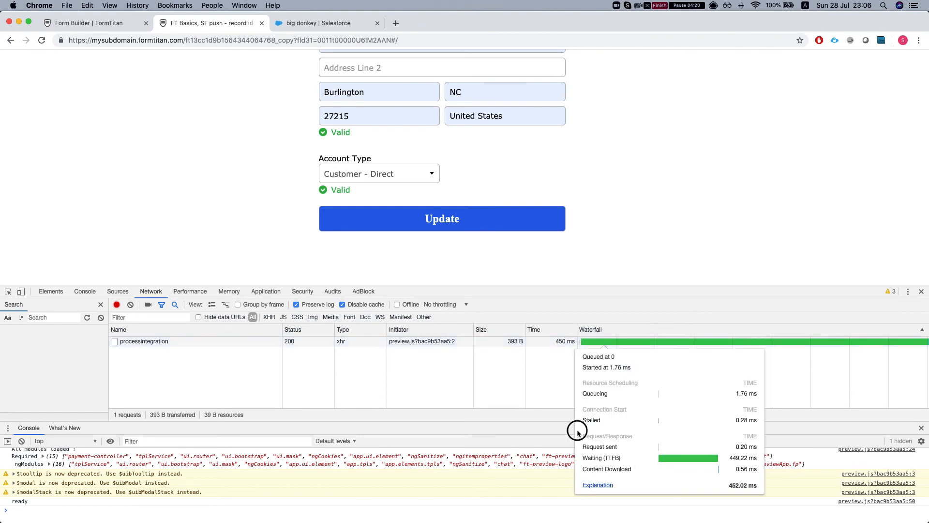
Step: In Form Builder, set the Account (update) push object to Record Id mode and apply it
left_click(89, 24)
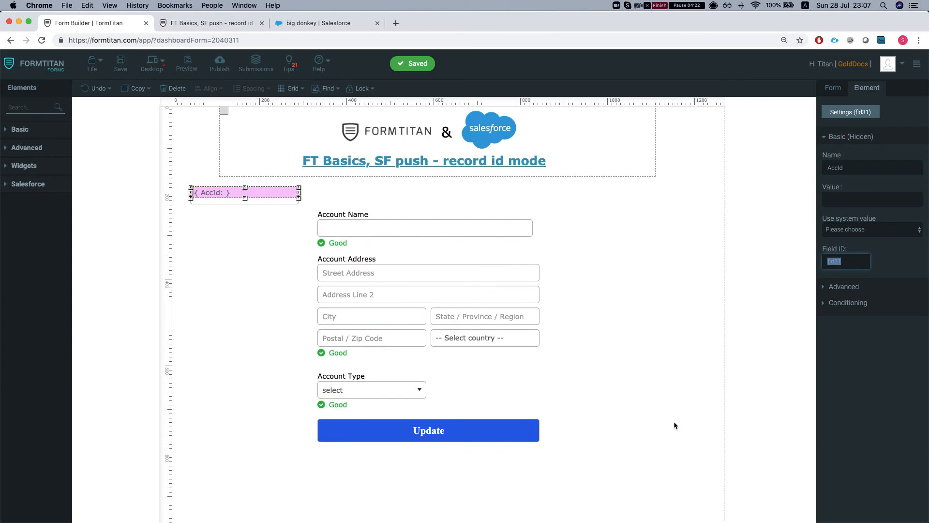
scroll("down", 3)
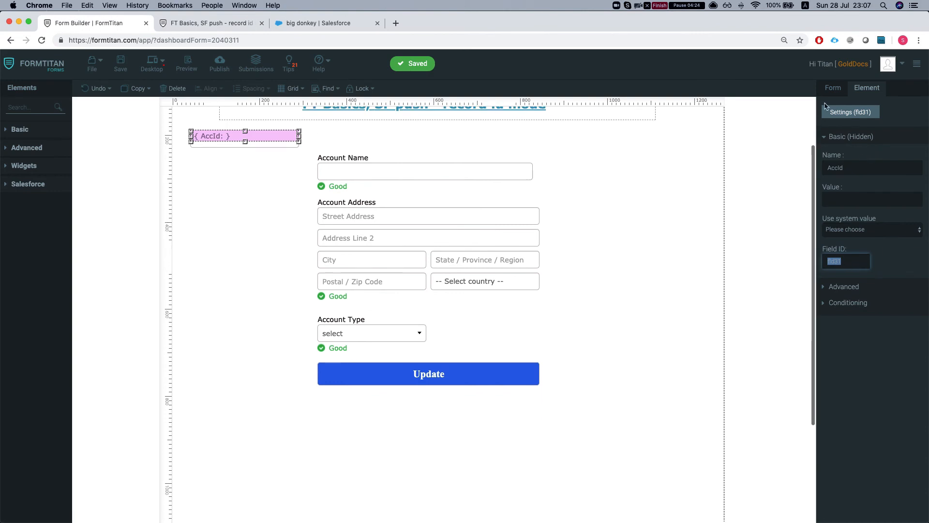
left_click(844, 207)
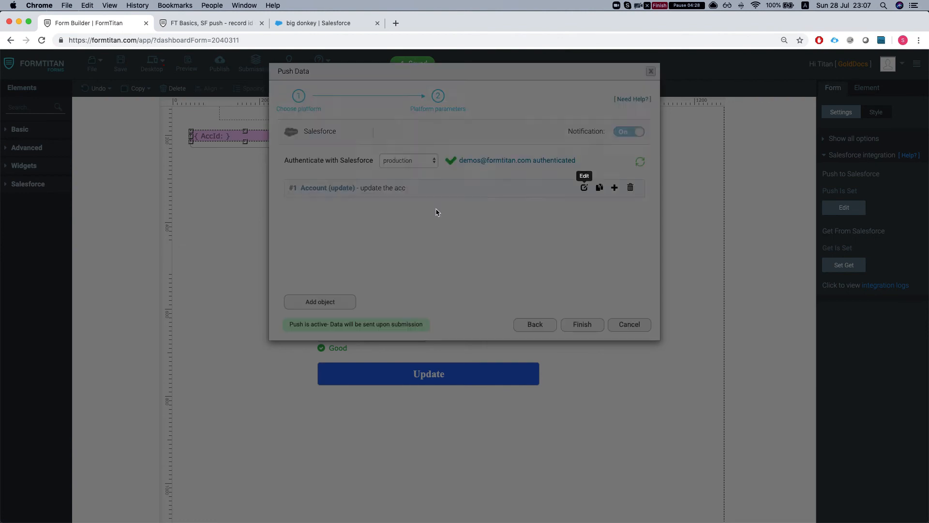
left_click(584, 188)
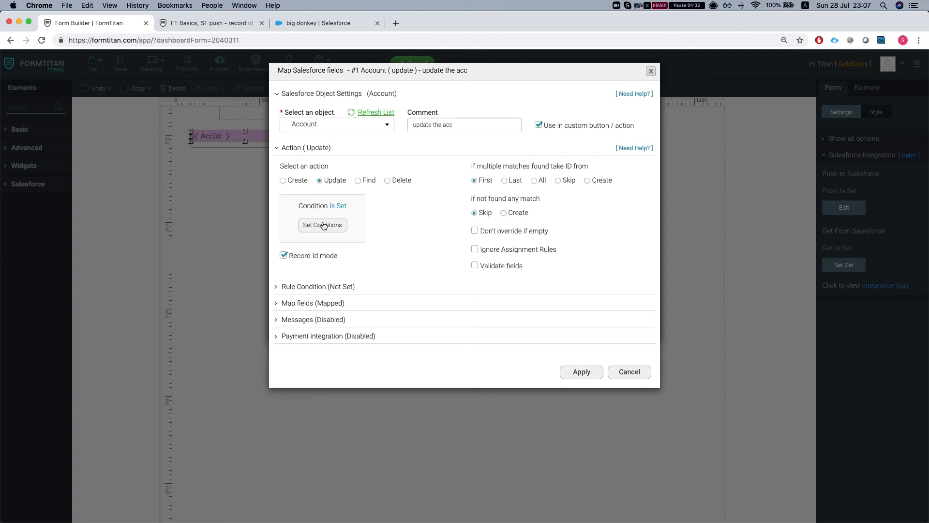
mouse_move(630, 386)
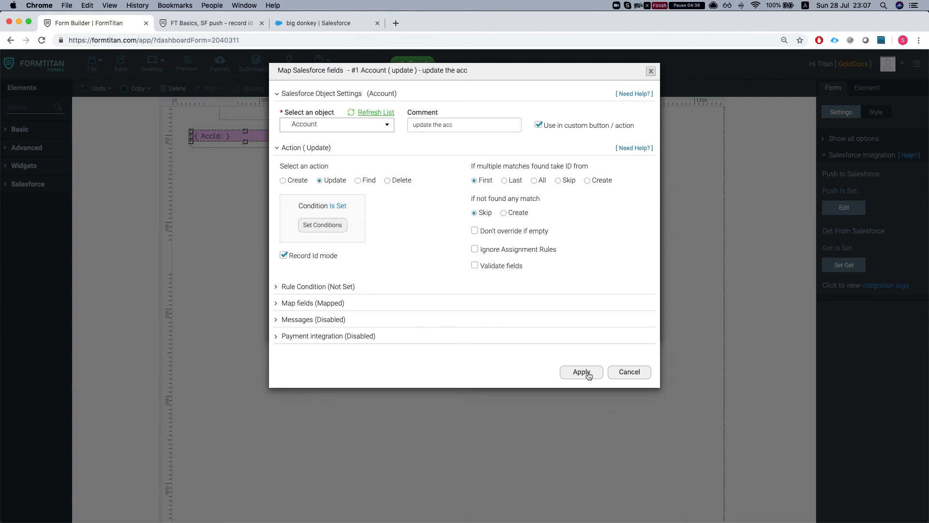
left_click(581, 372)
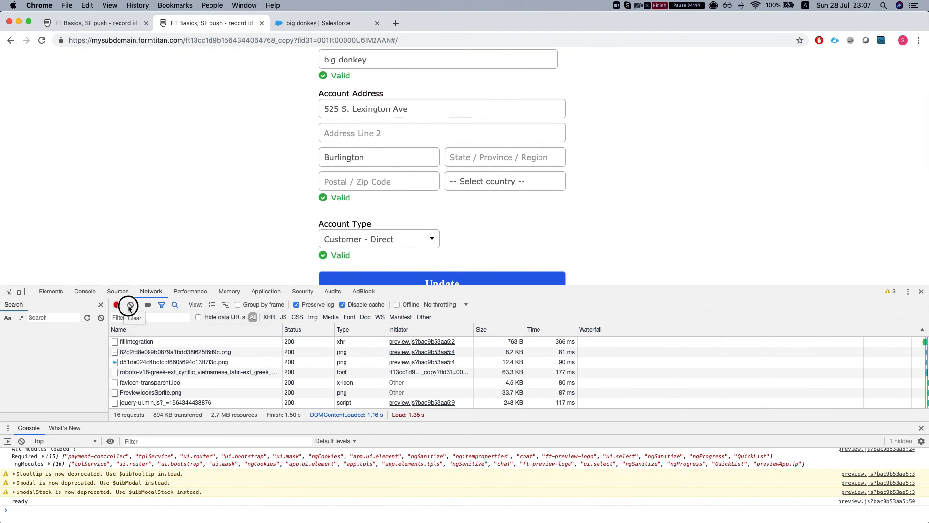
Step: Clear the Network log, change street and city to '525 S. Lexington Ave11' and 'Burlington11', and submit
left_click(130, 305)
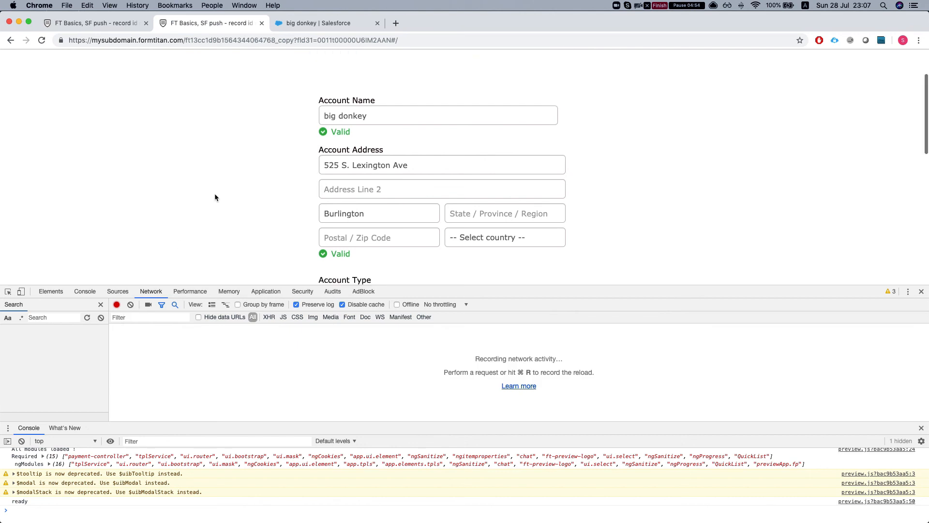
type("11")
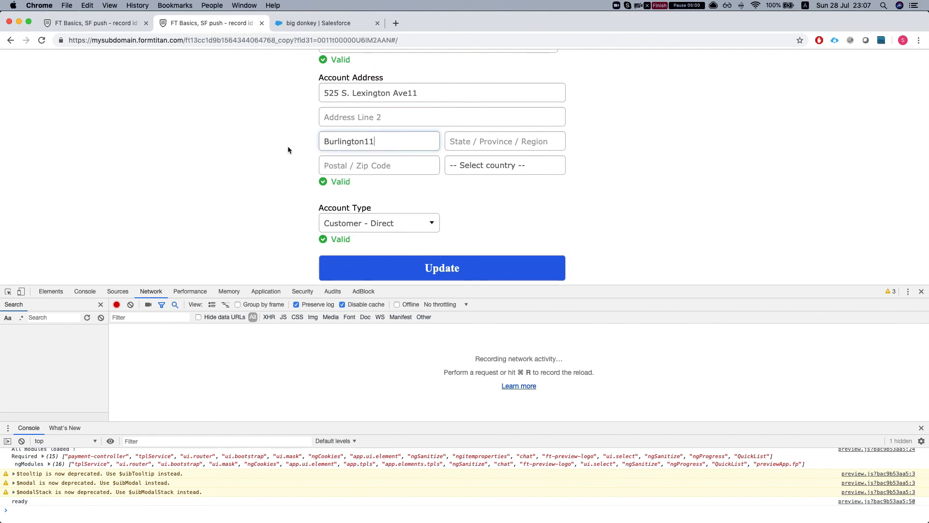
scroll("down", 3)
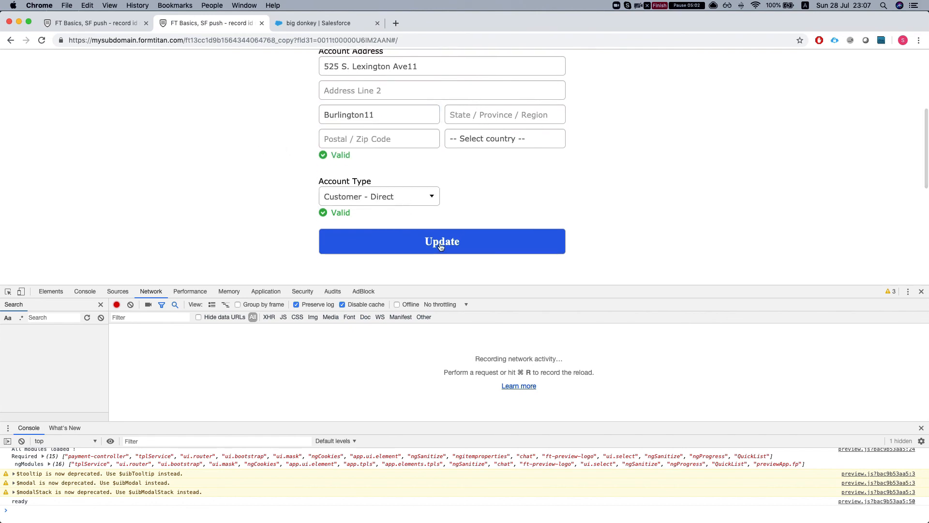
left_click(441, 241)
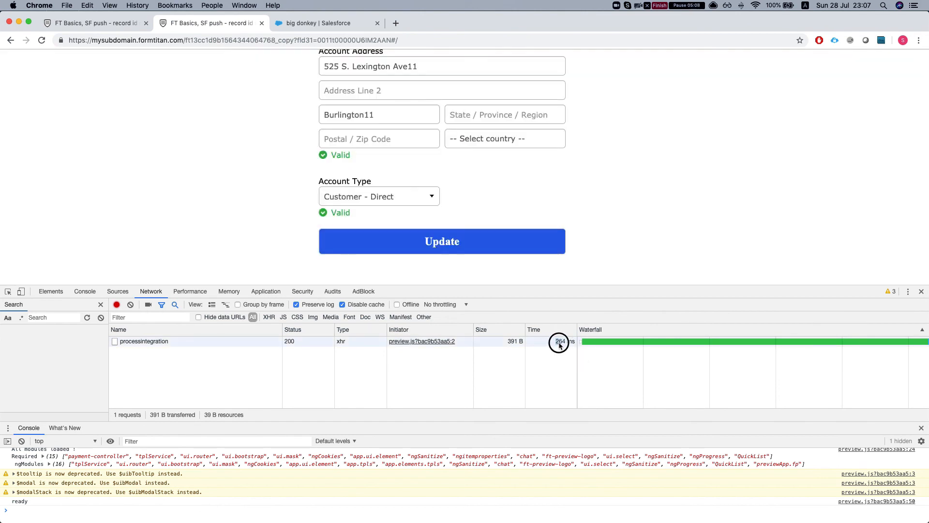
mouse_move(602, 243)
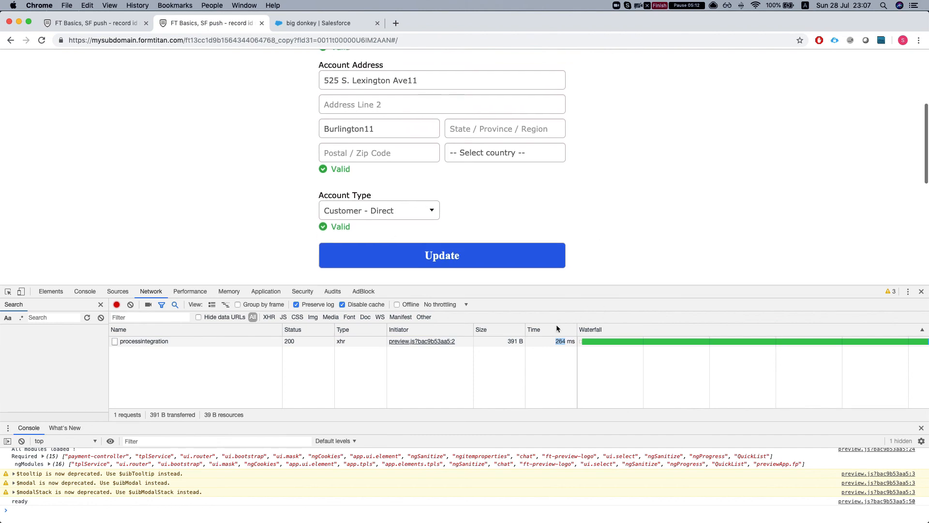
scroll("down", 3)
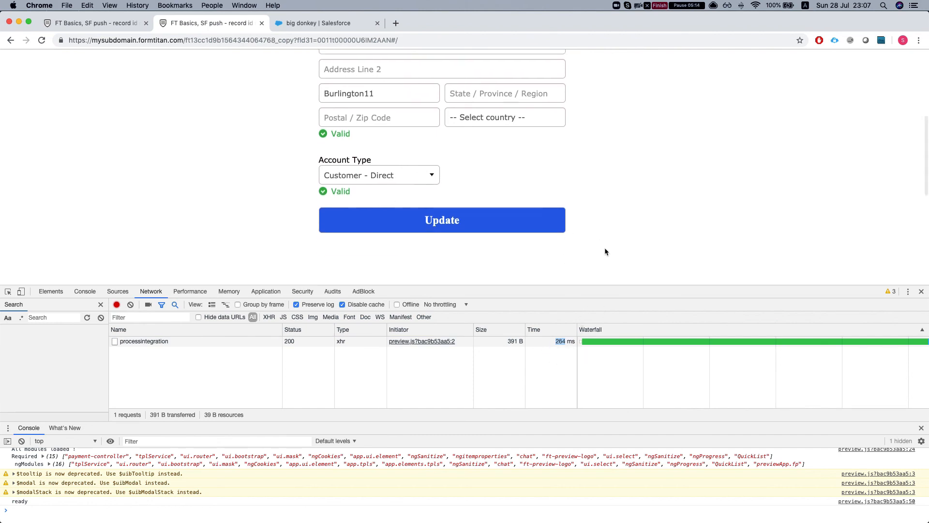